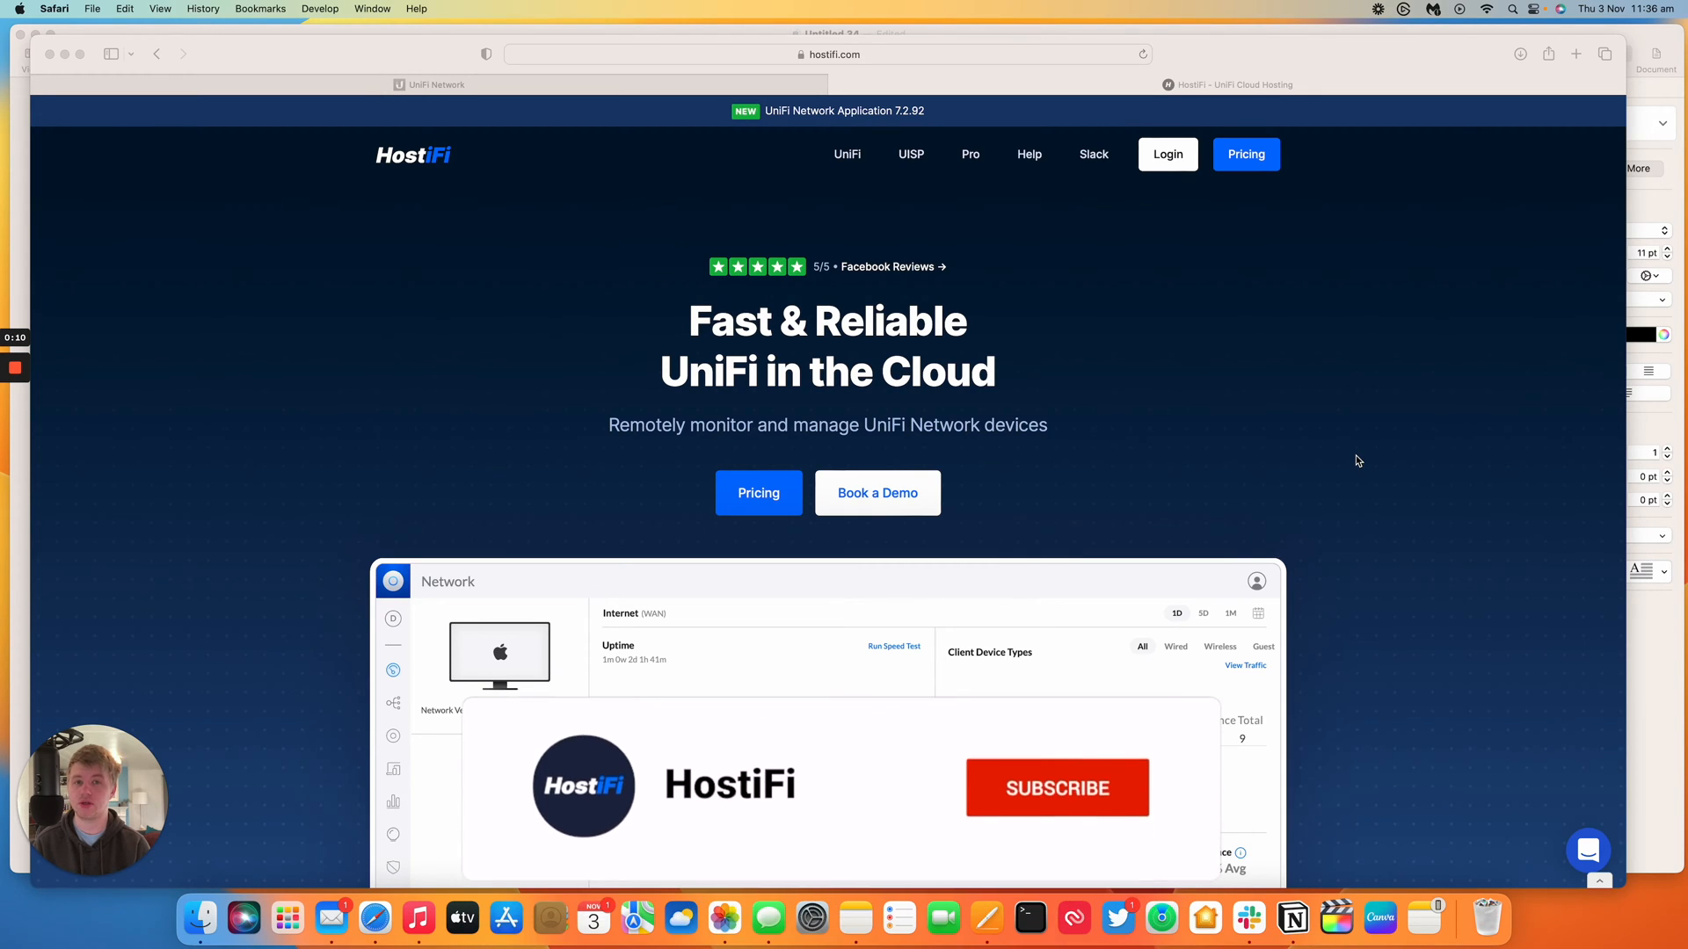
Bring the Pages network diagram document to the front over Safari.
click(1055, 786)
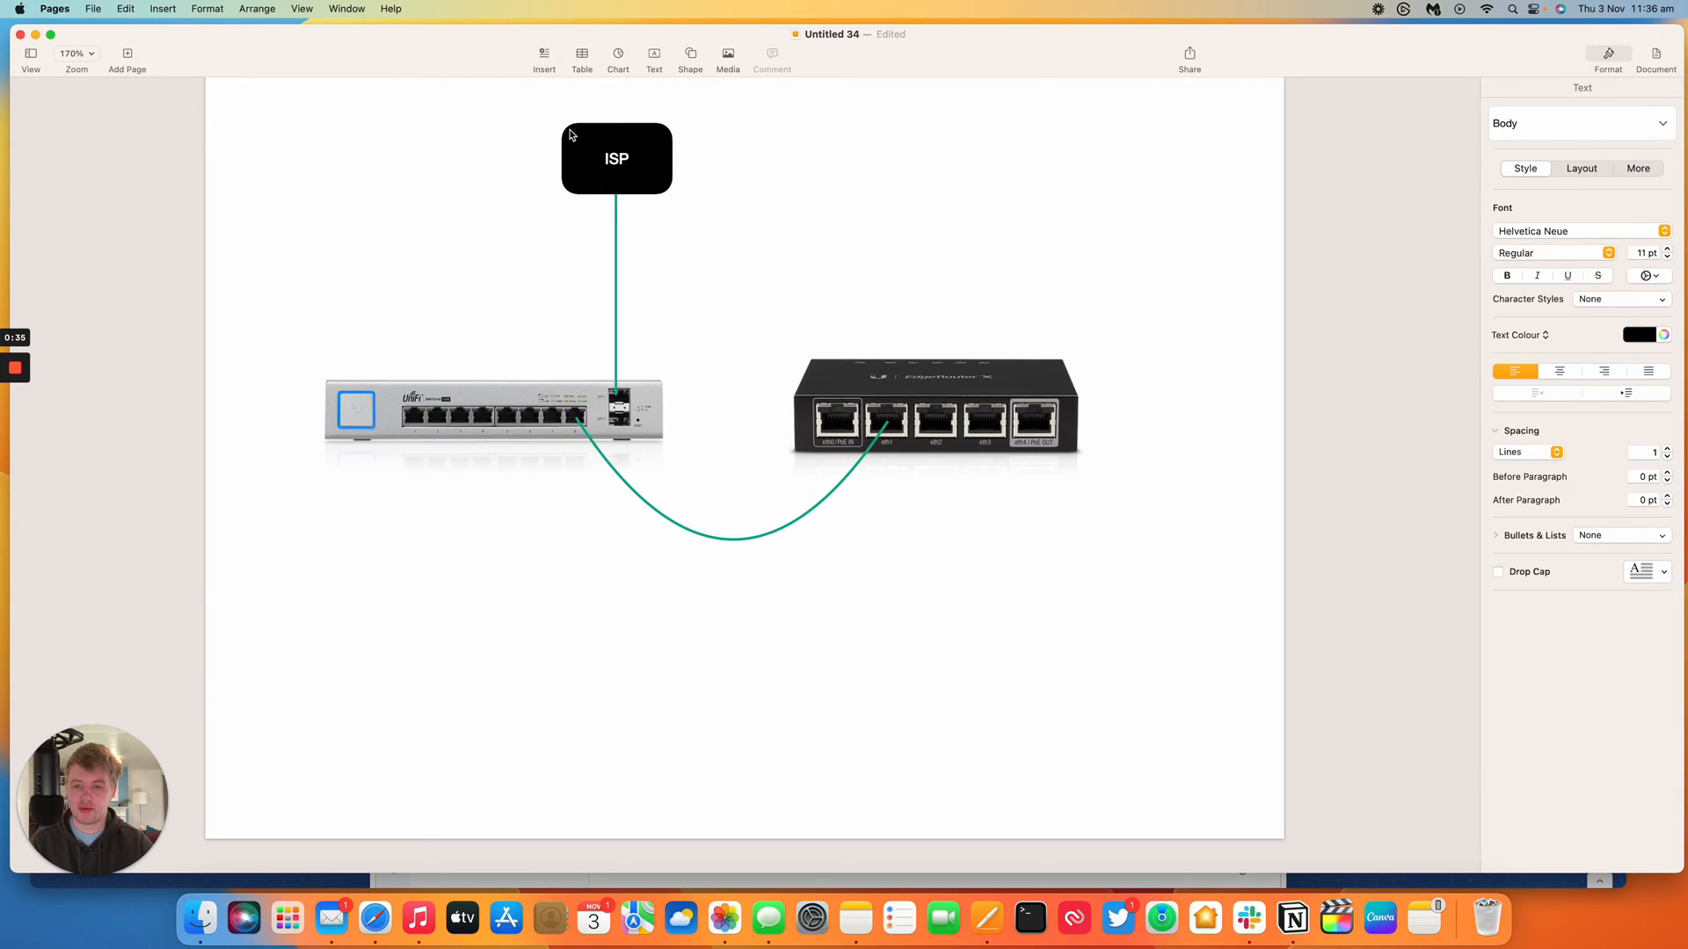
mouse_move(628, 446)
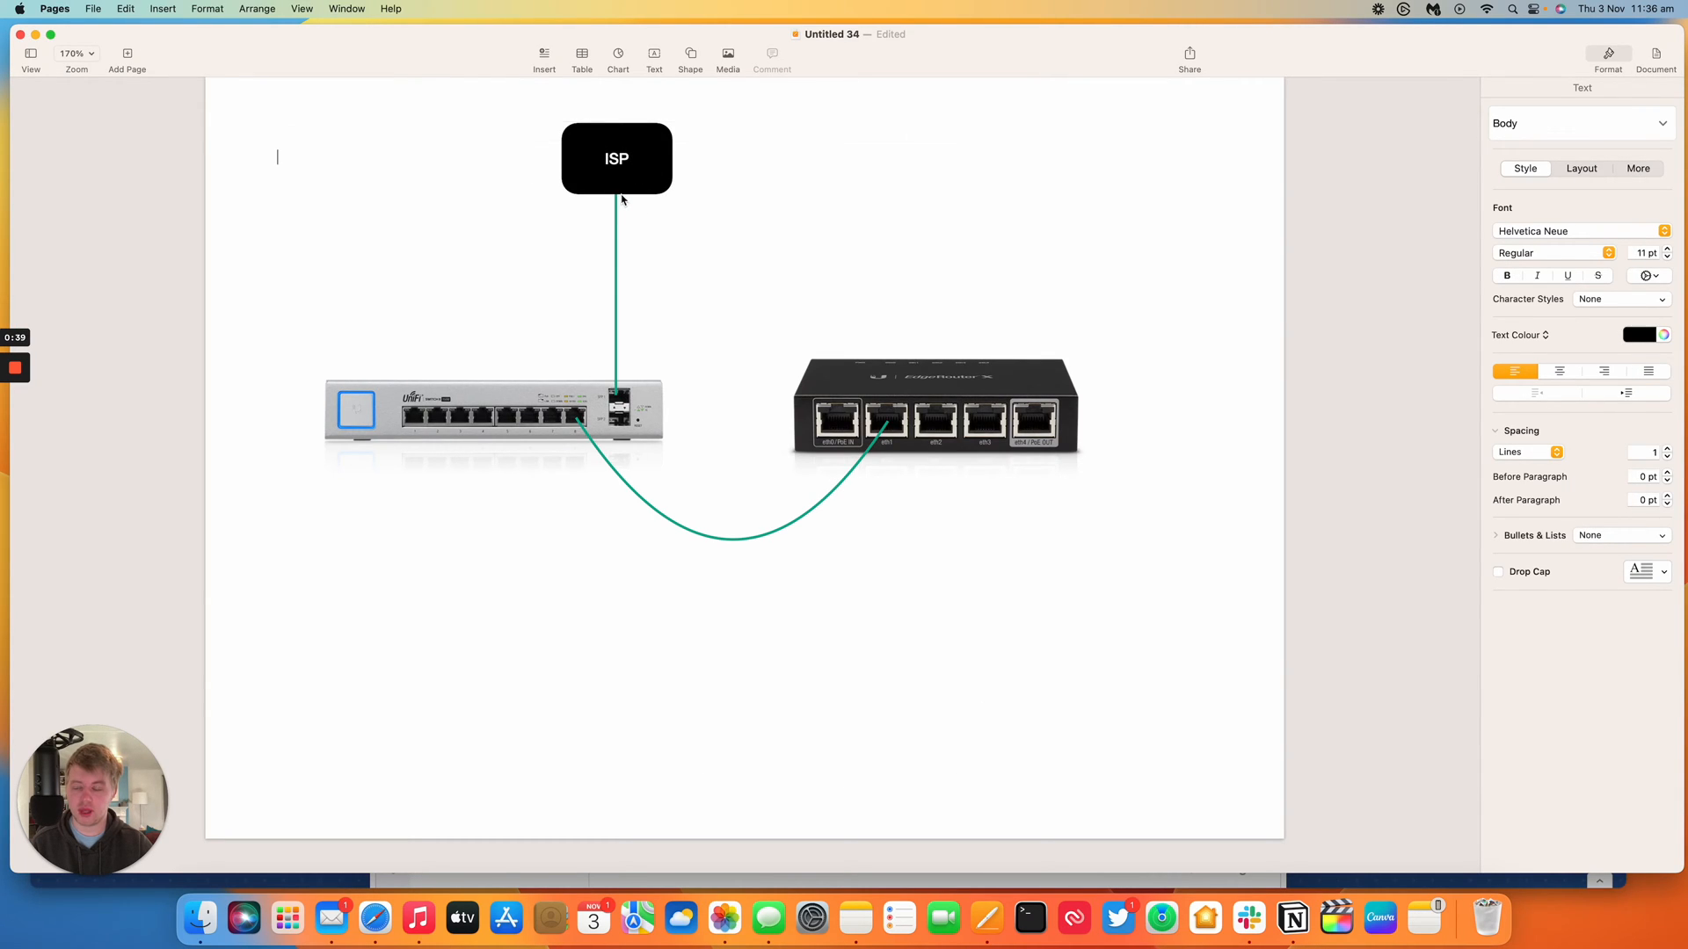
mouse_move(618, 352)
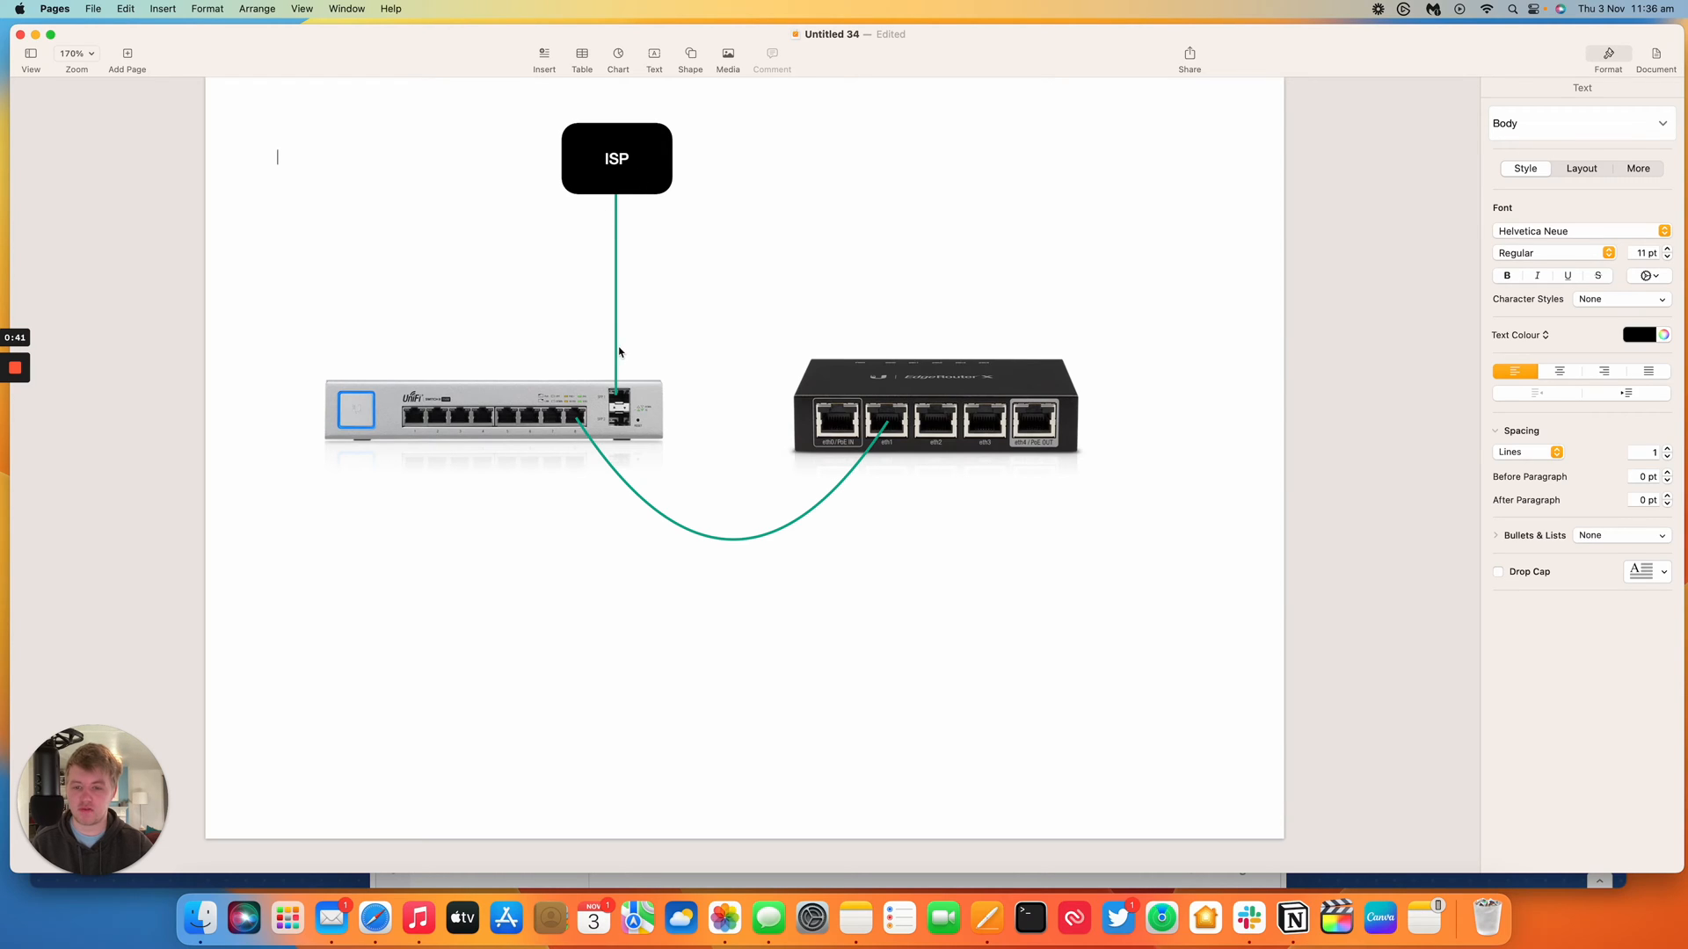
mouse_move(621, 346)
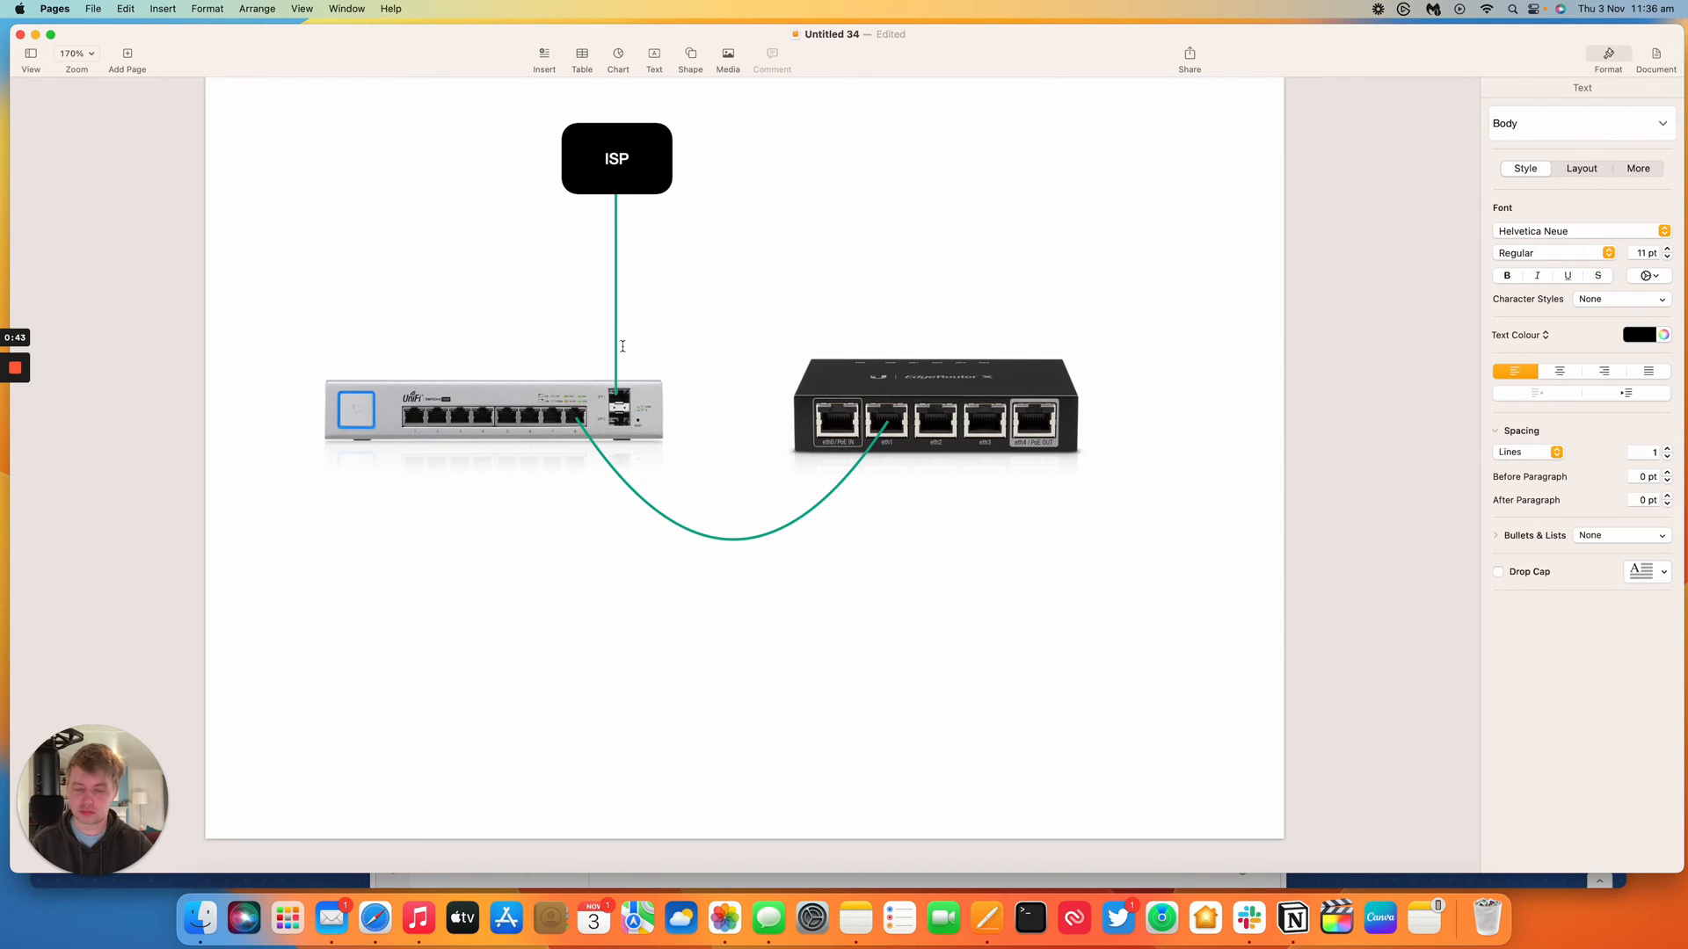
mouse_move(758, 334)
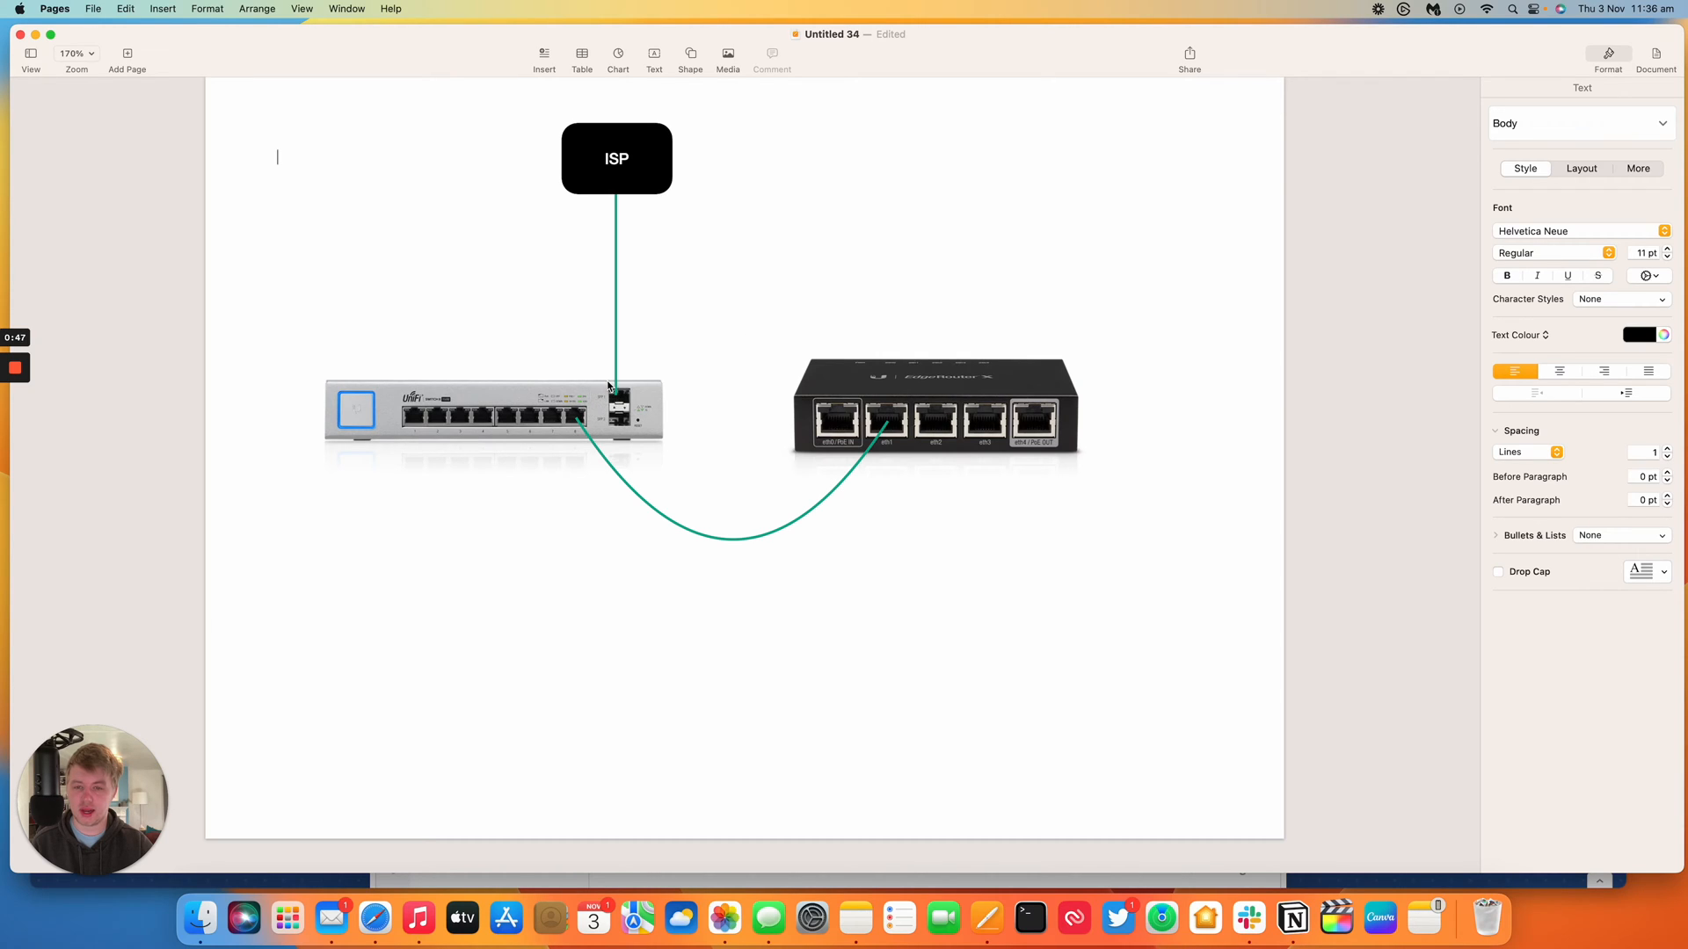
mouse_move(723, 377)
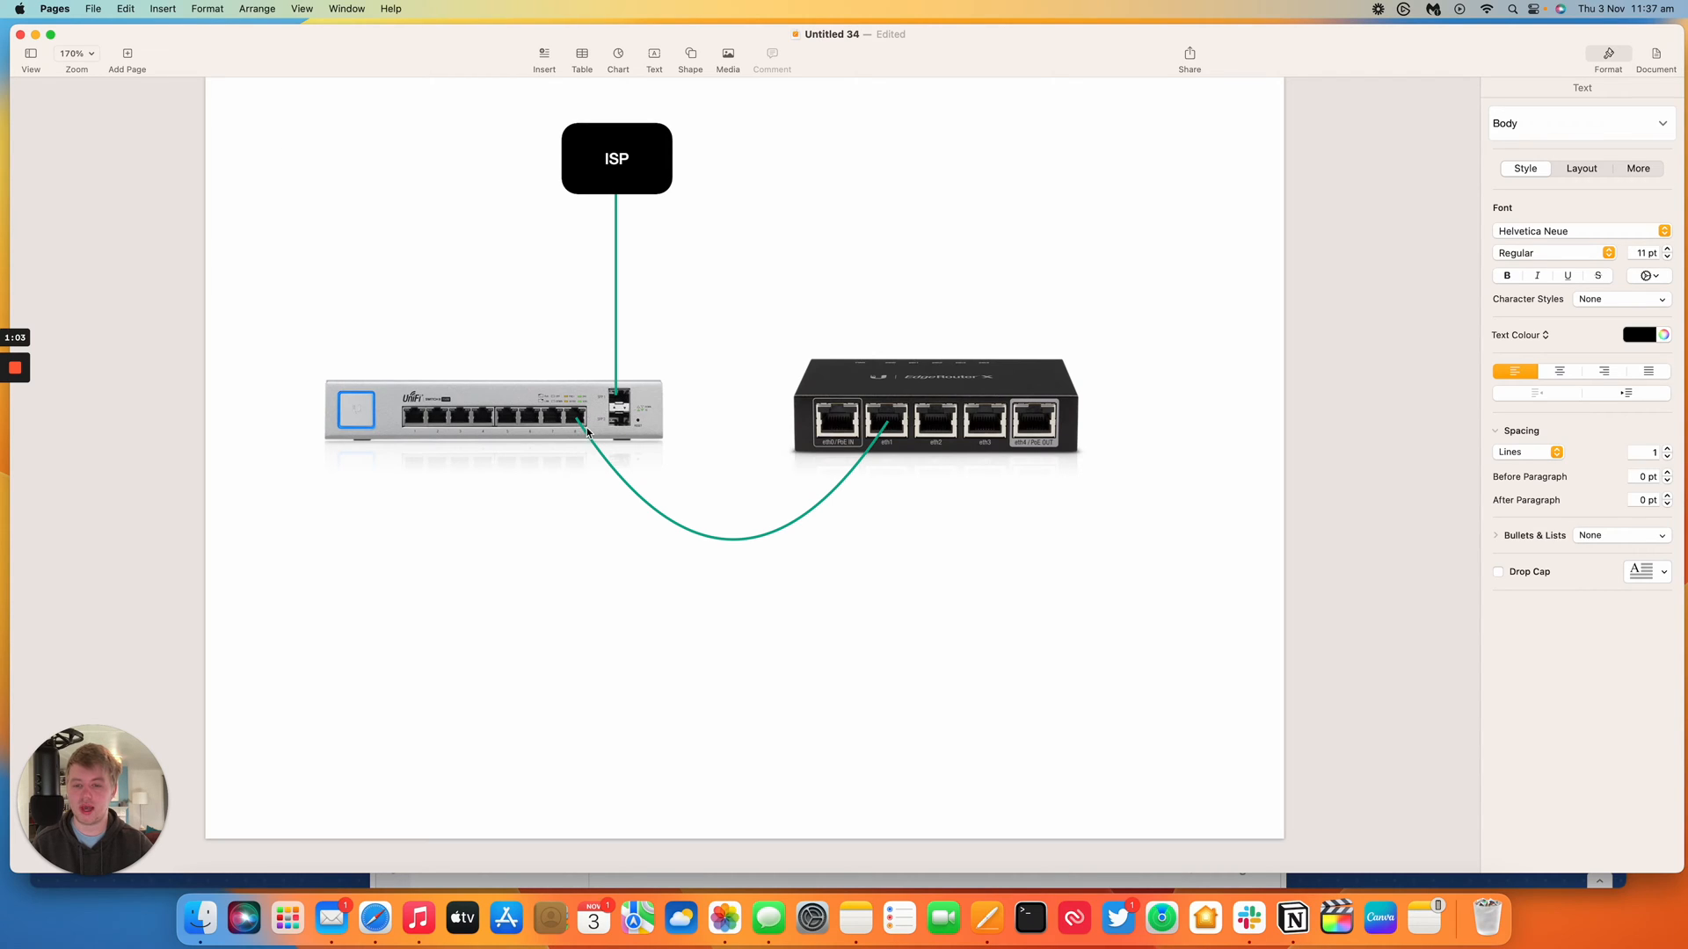
Return from the Pages diagram to the hostifi.com Safari window.
click(277, 157)
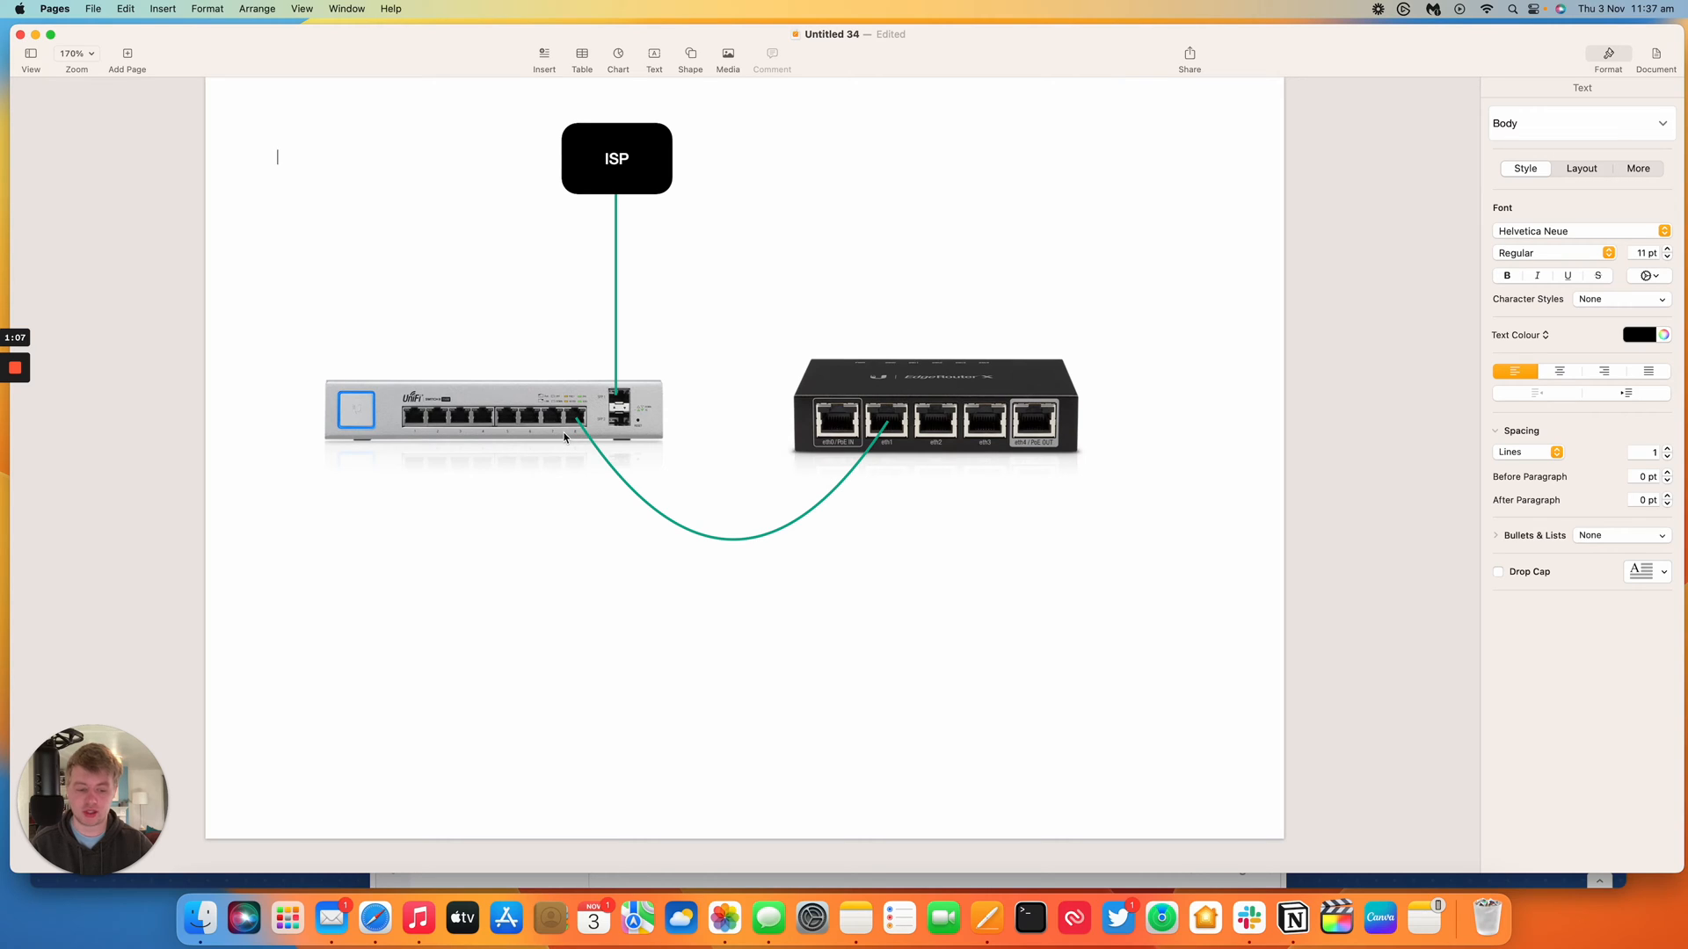
mouse_move(729, 352)
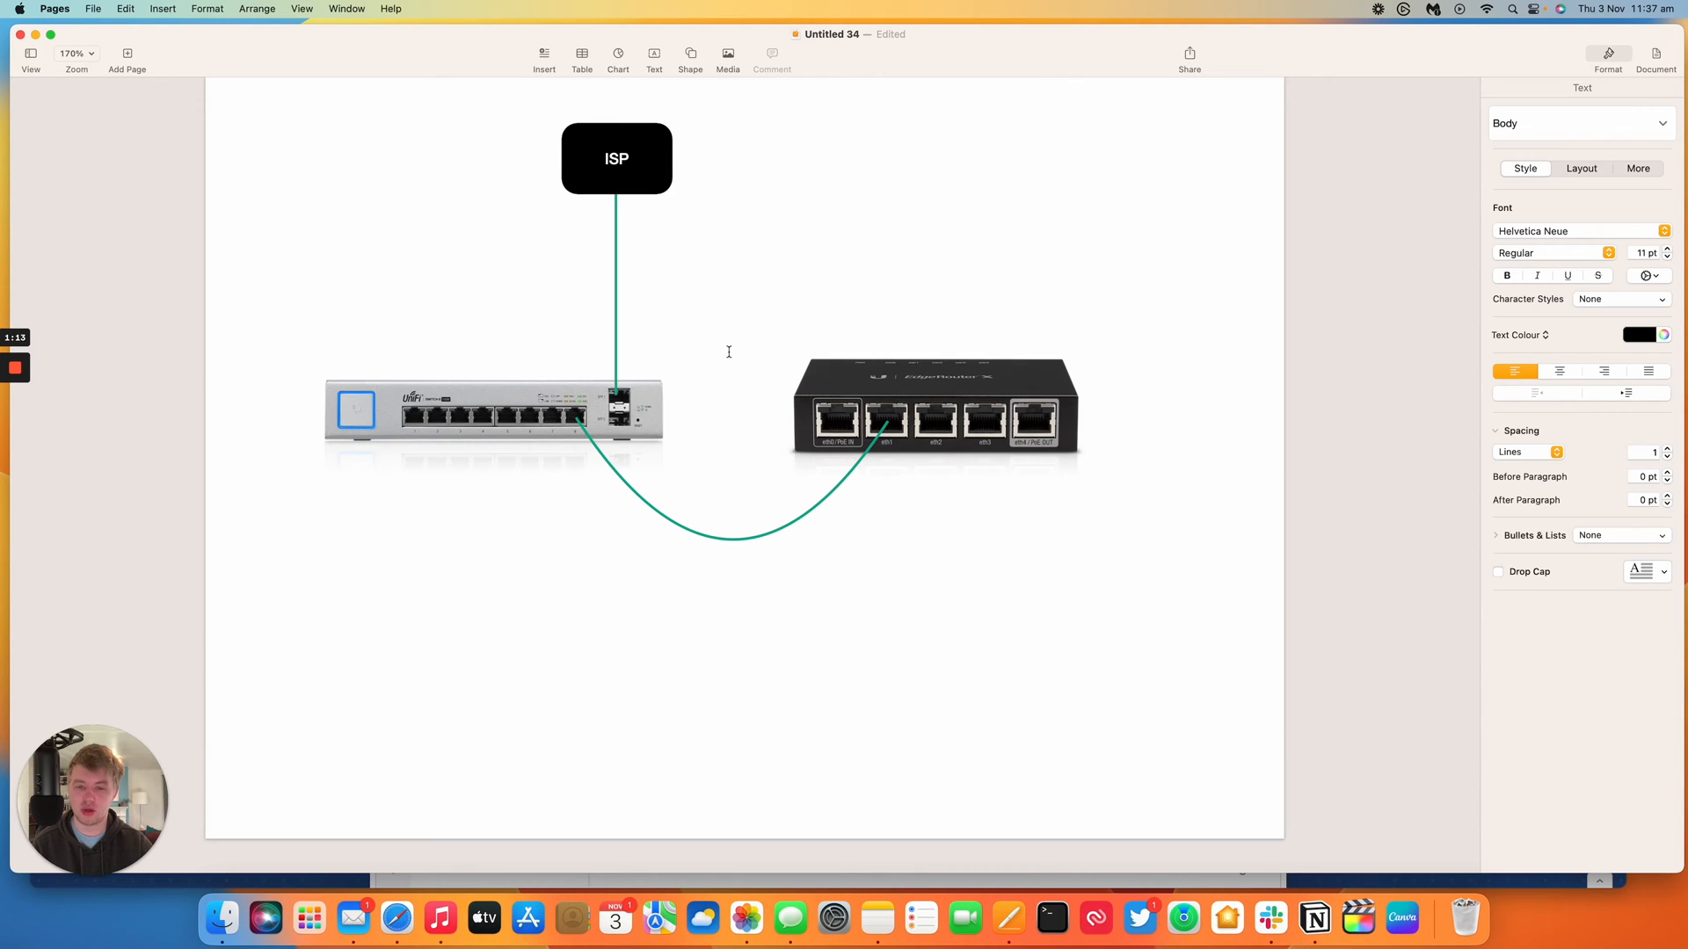
click(277, 157)
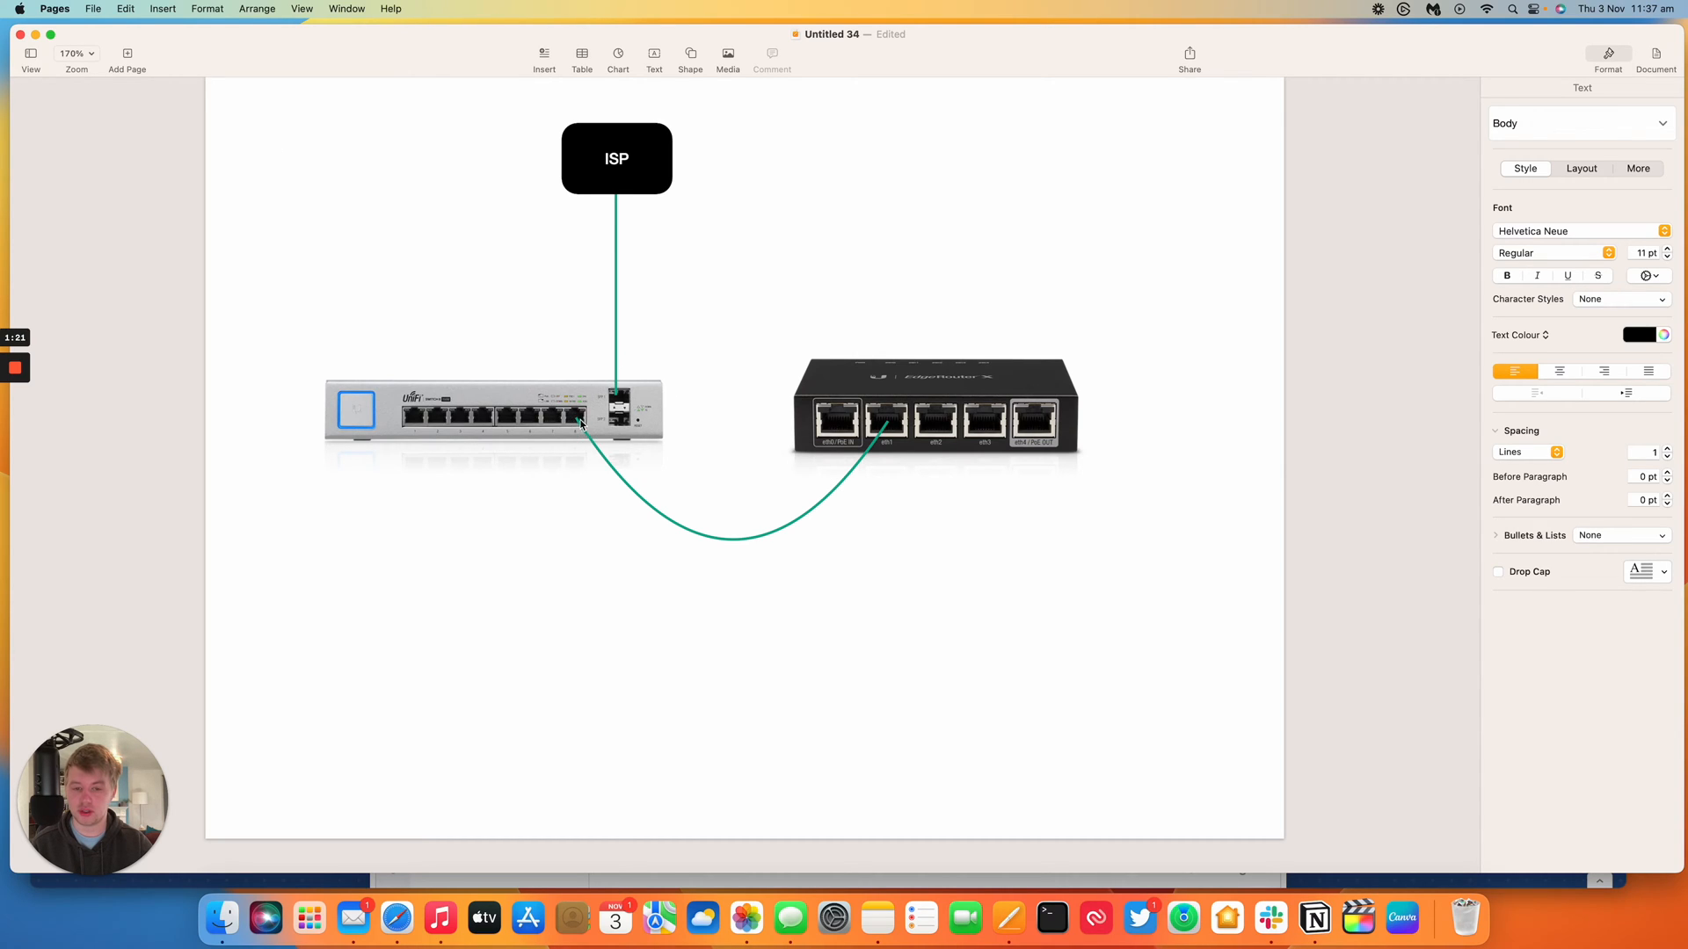
mouse_move(603, 373)
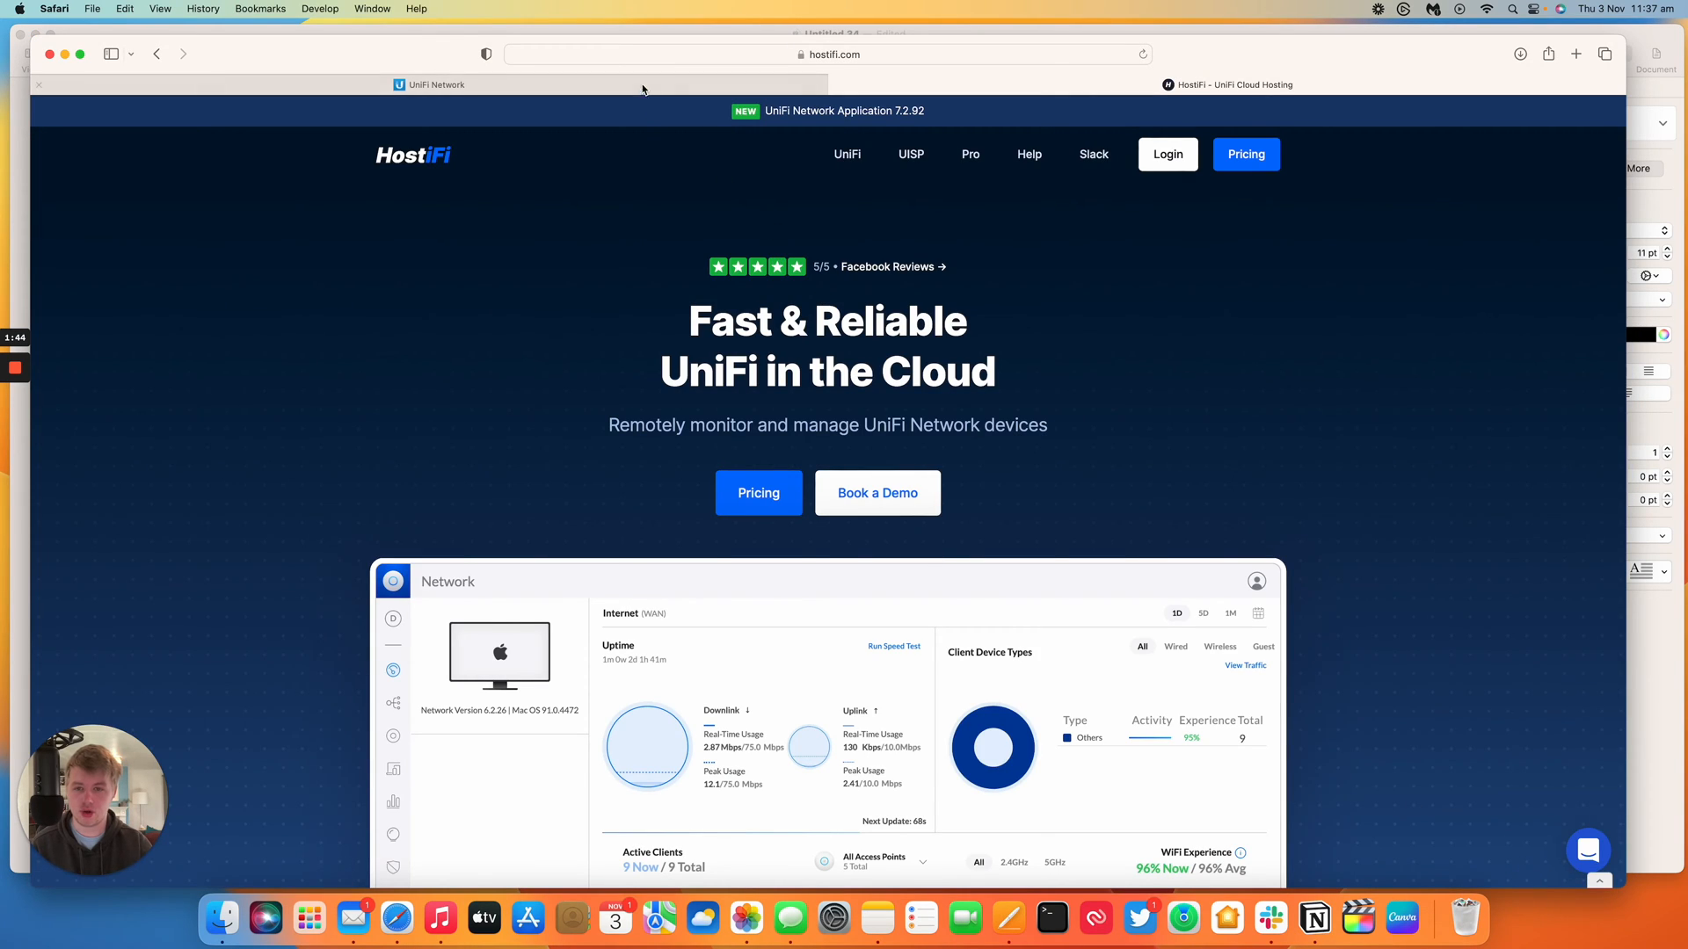
Open Settings > Networks in UniFi Network, showing the Default and HostiFi networks.
click(428, 84)
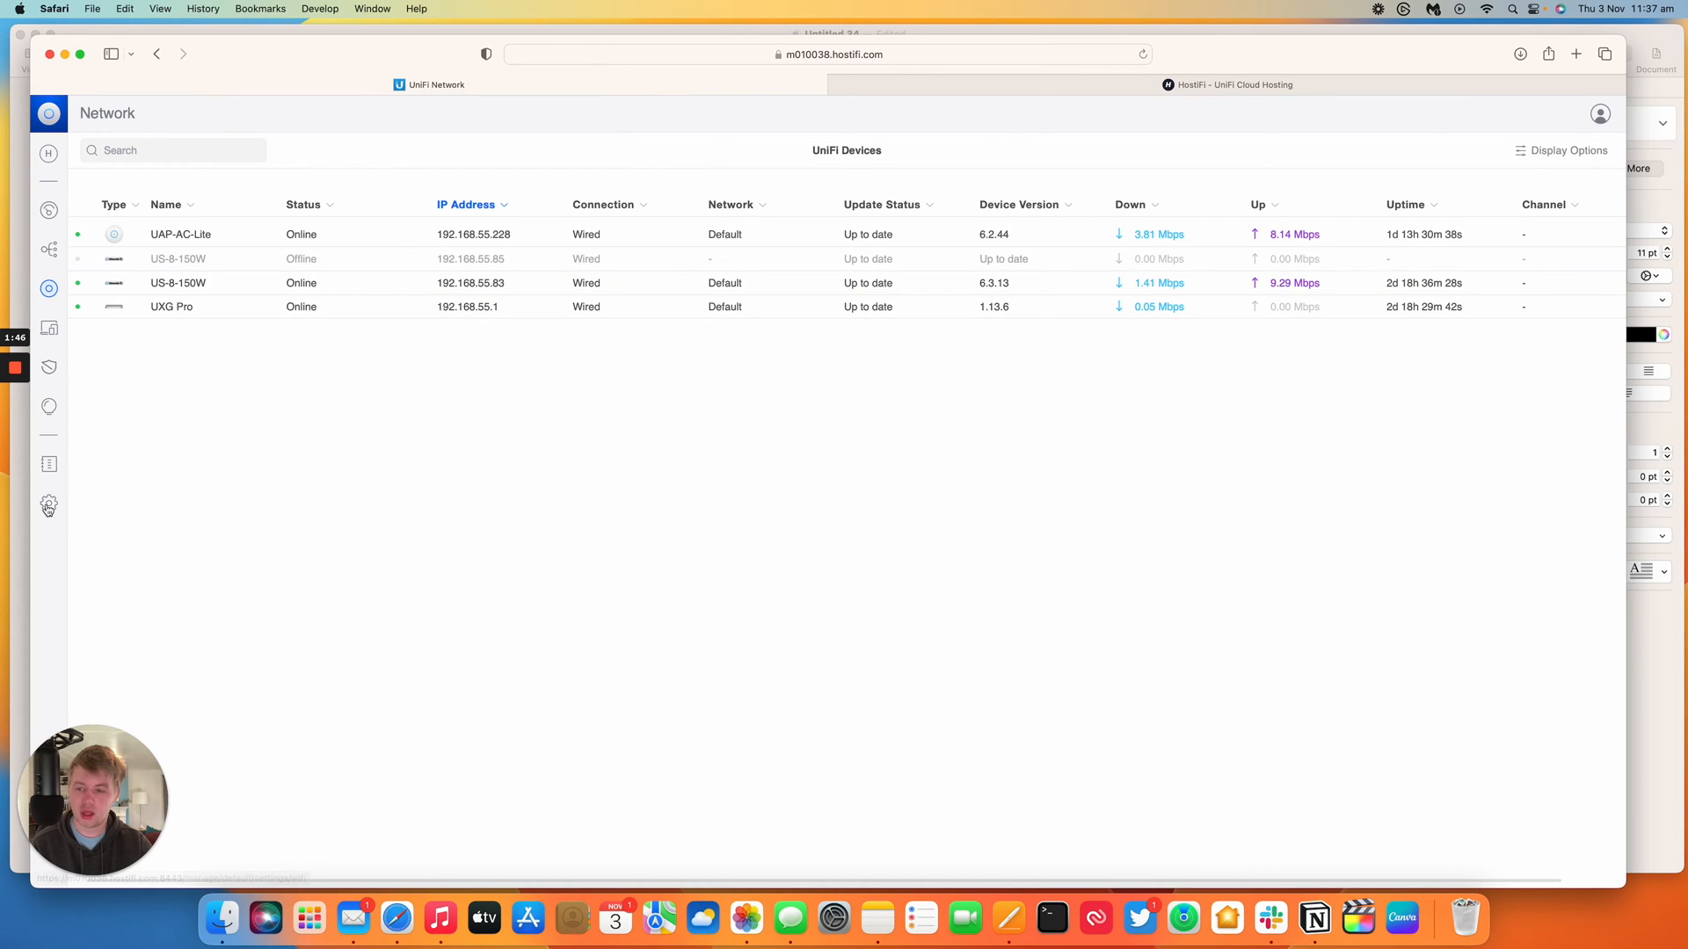
click(48, 506)
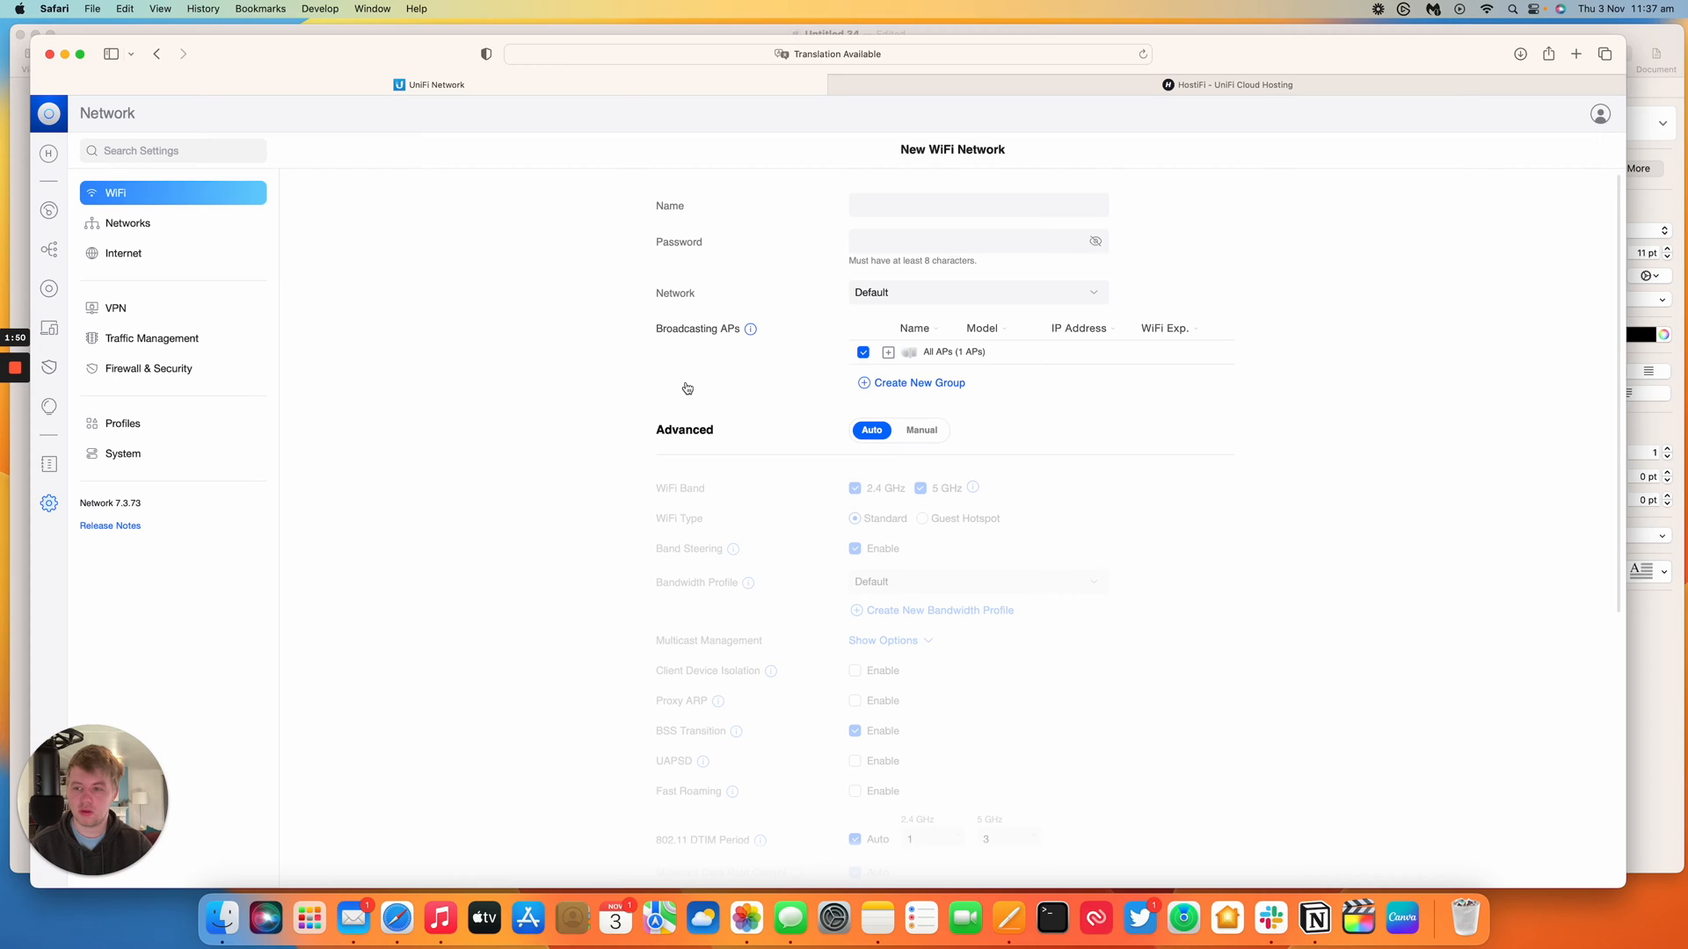
click(129, 223)
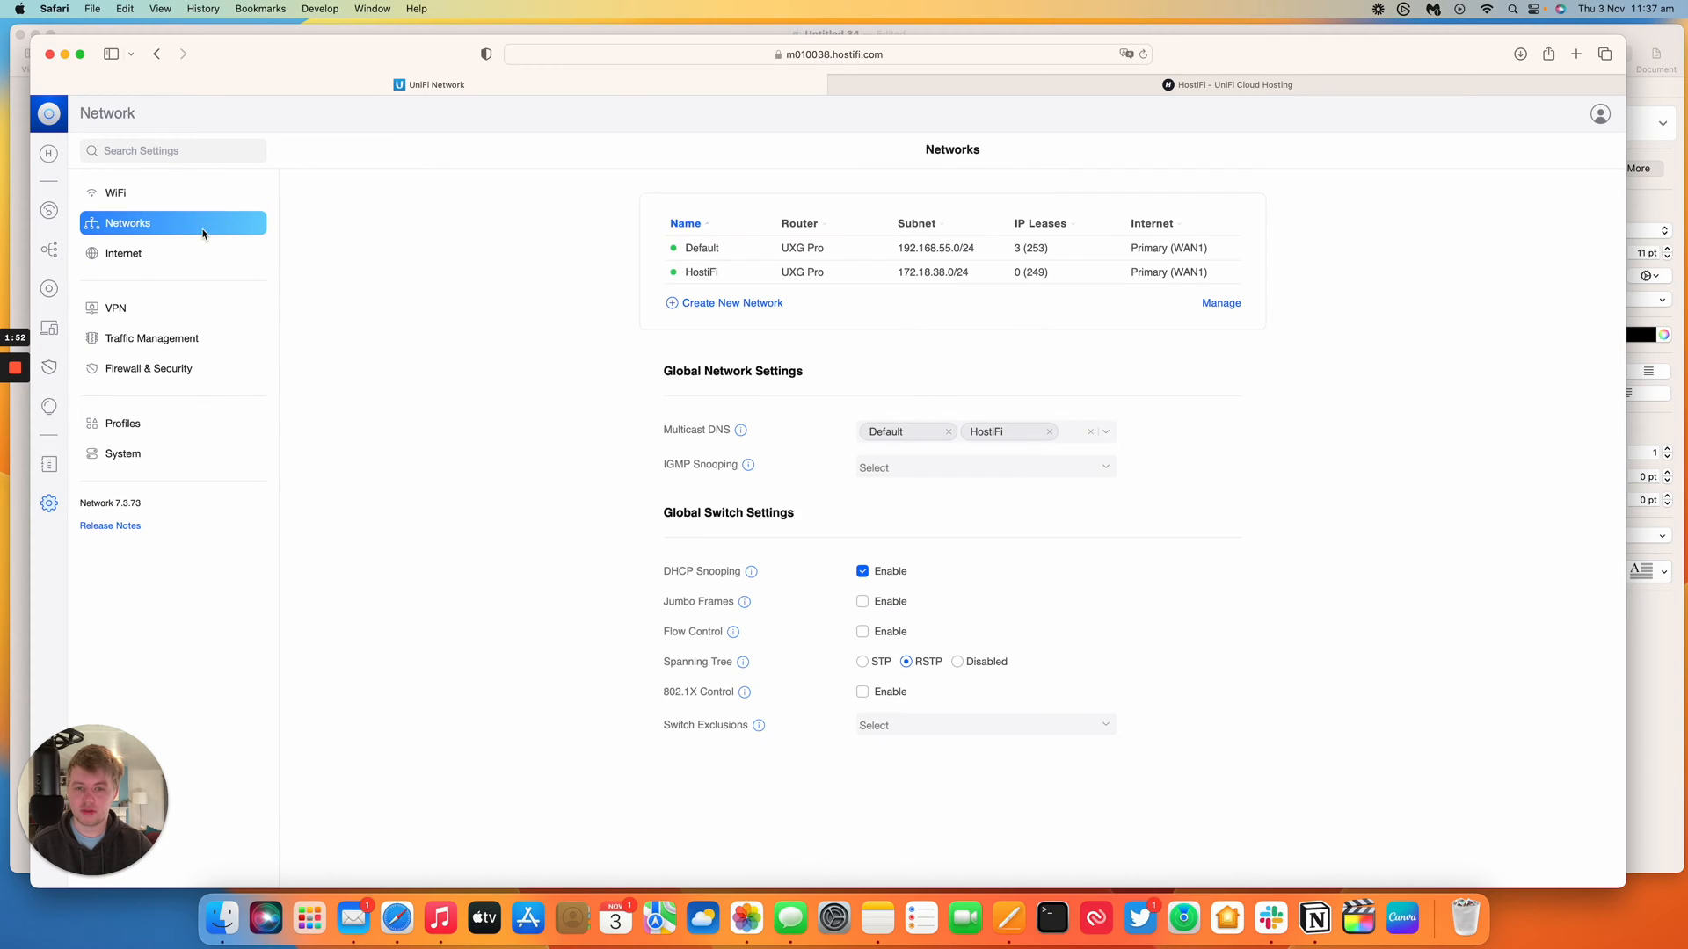
mouse_move(708, 302)
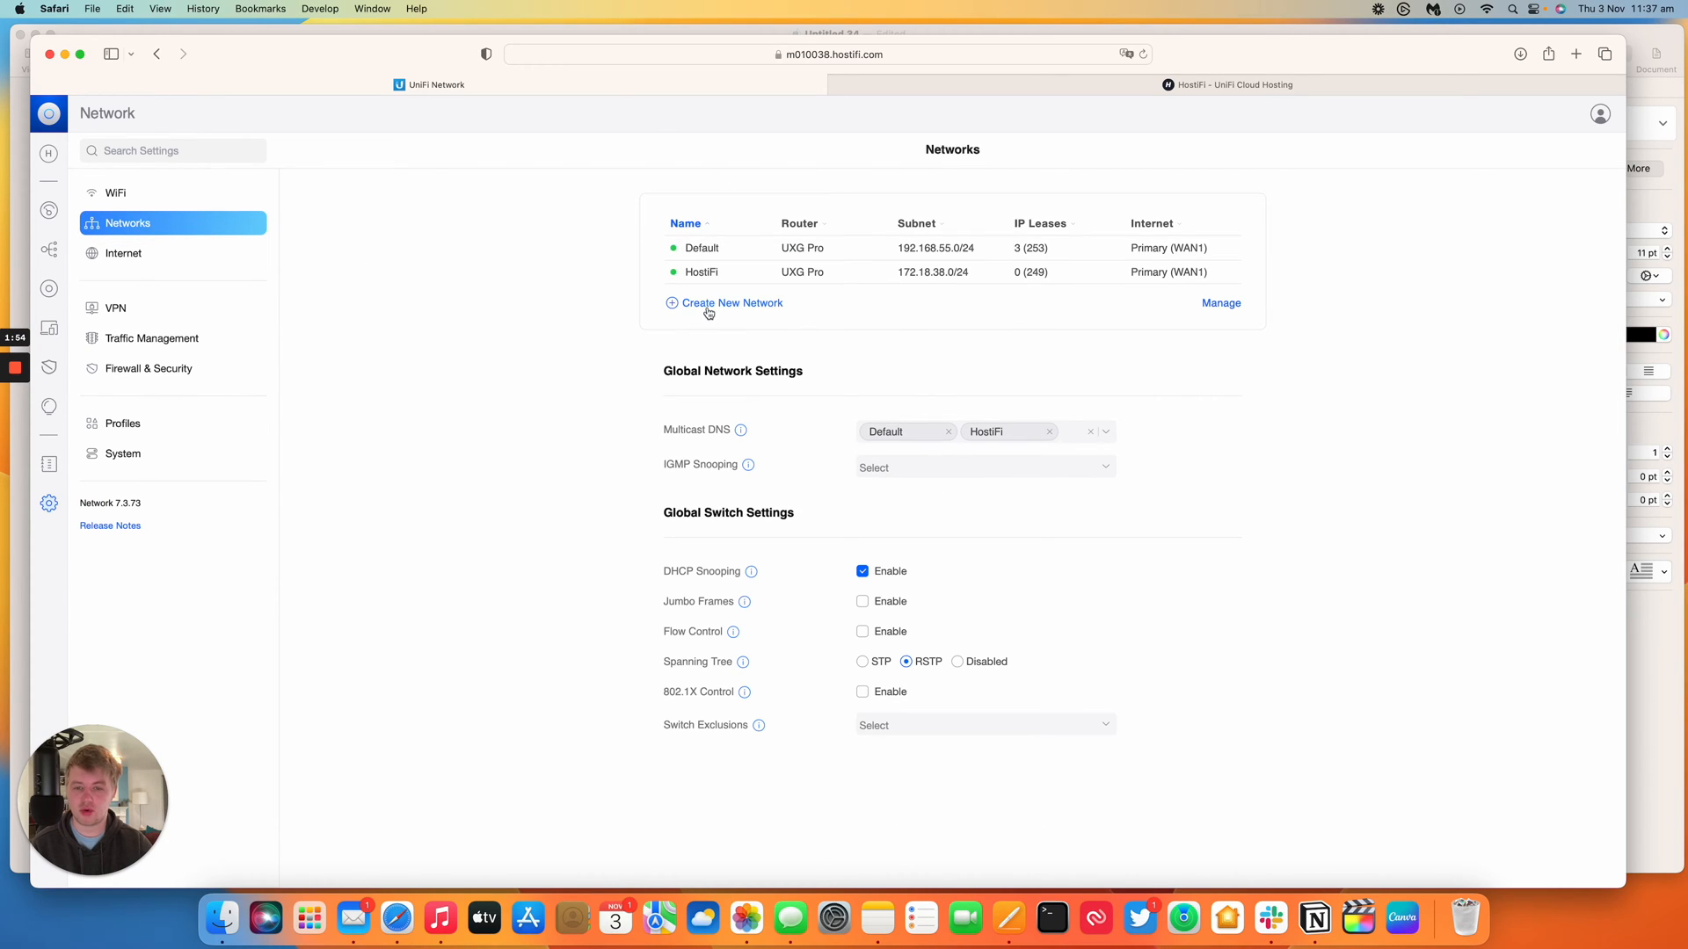
Add a new network named 'VLAN 80 (WAN Bridge)' with VLAN ID 80.
click(724, 302)
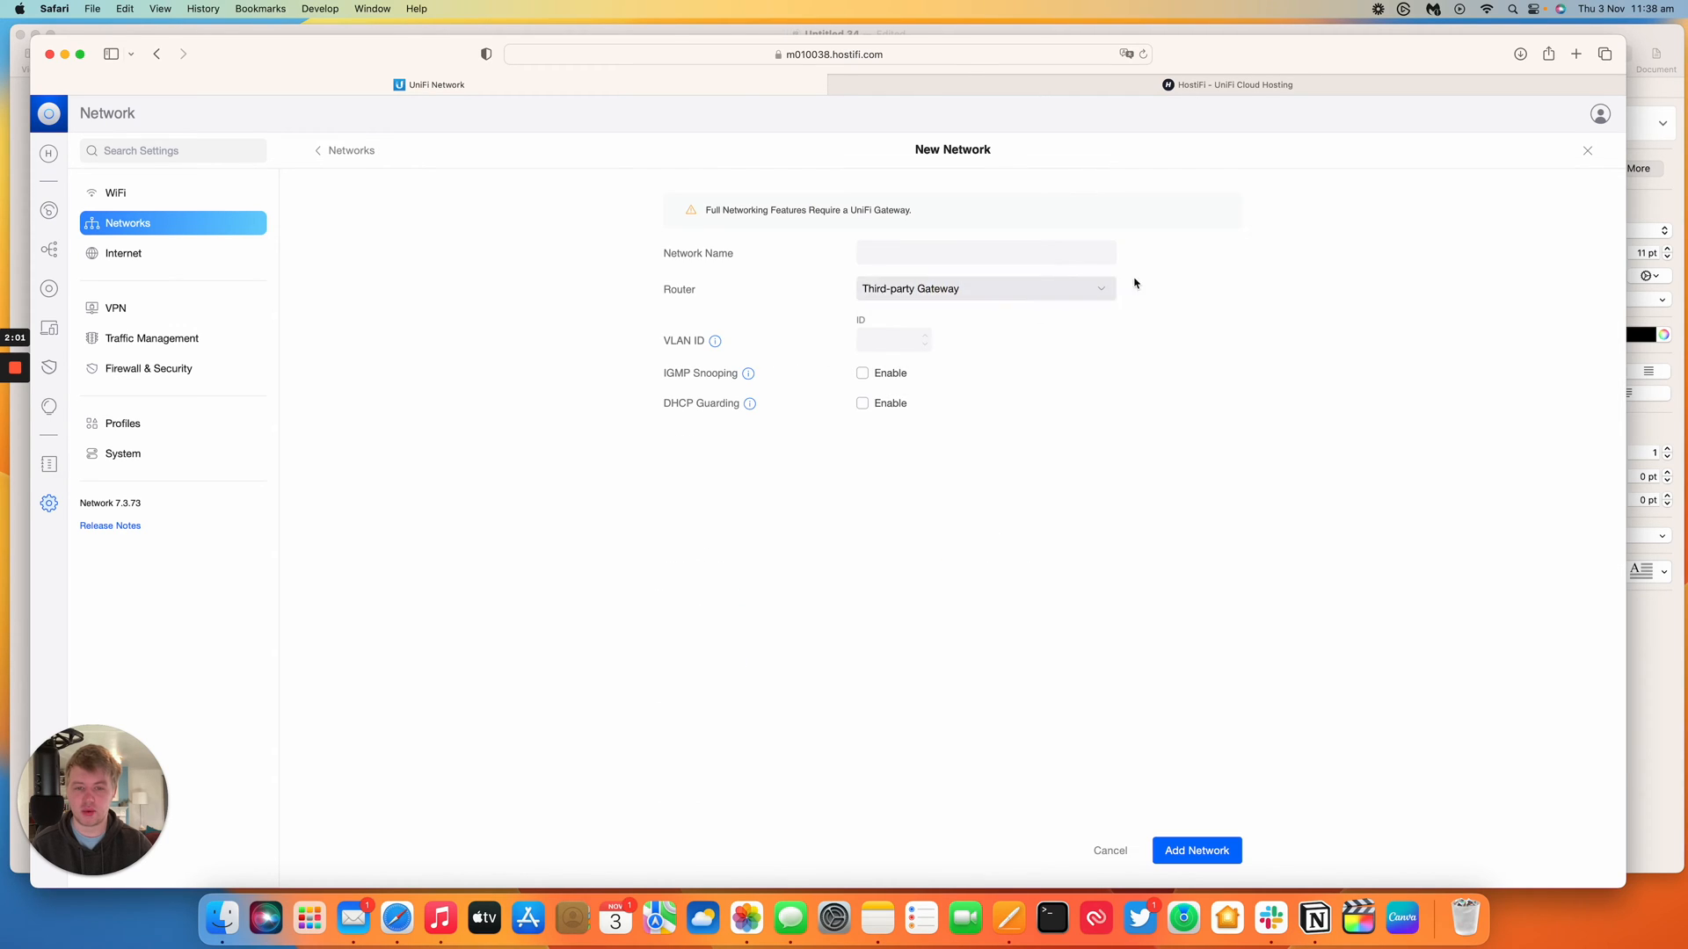
mouse_move(690, 274)
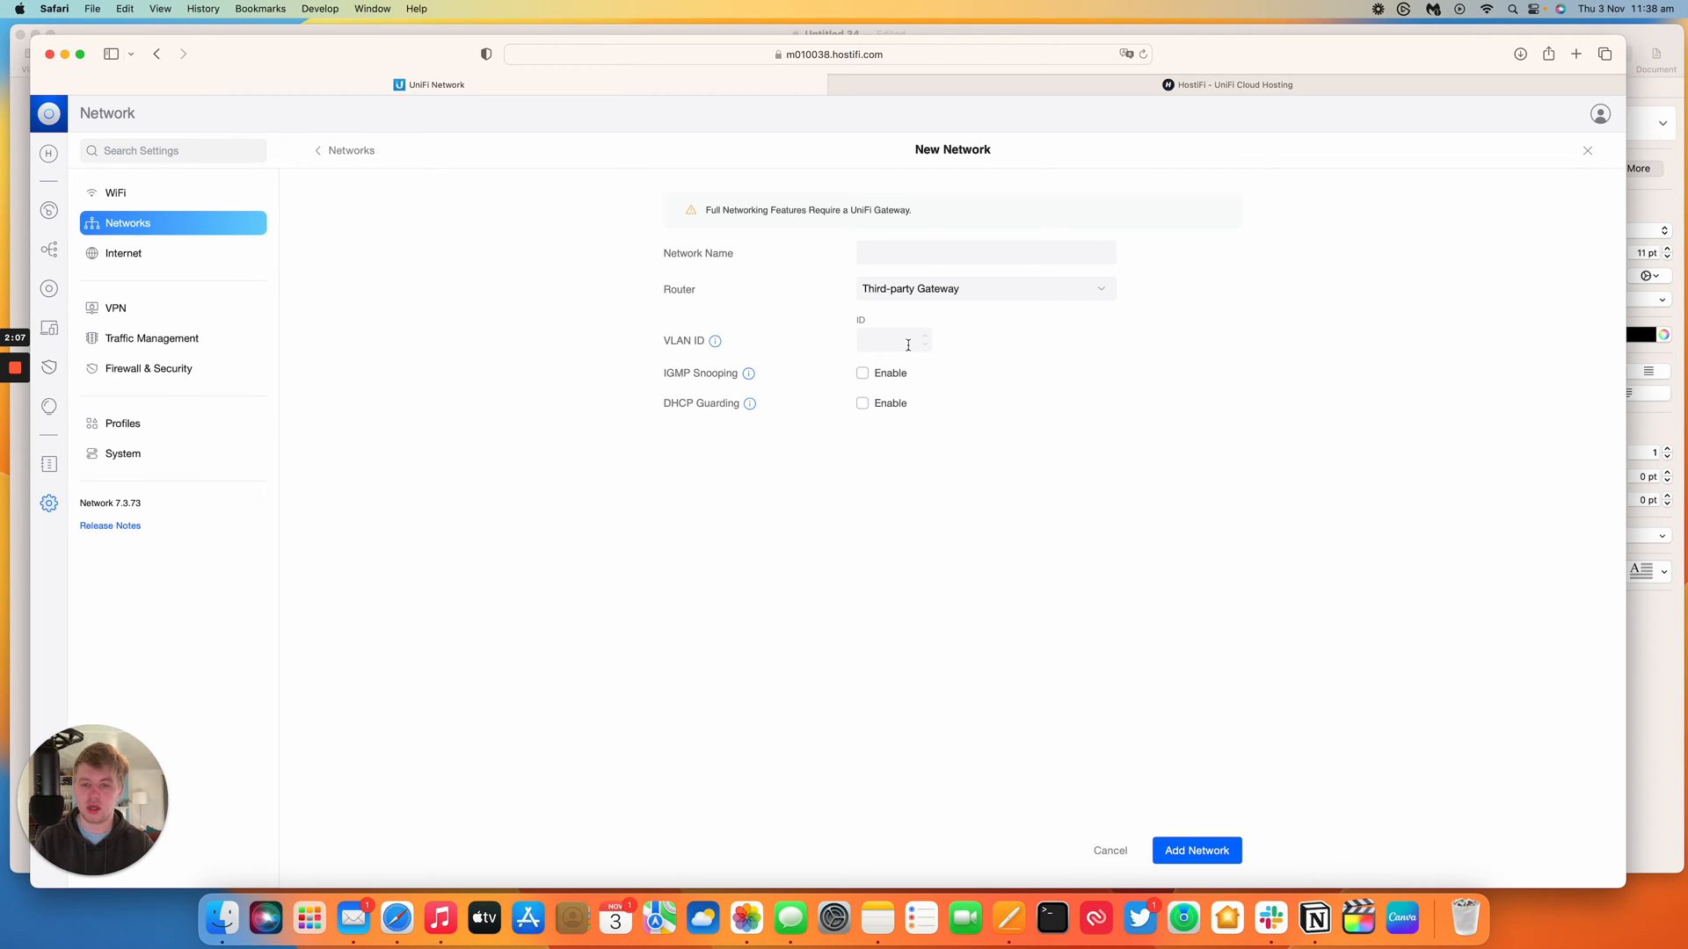
click(983, 252)
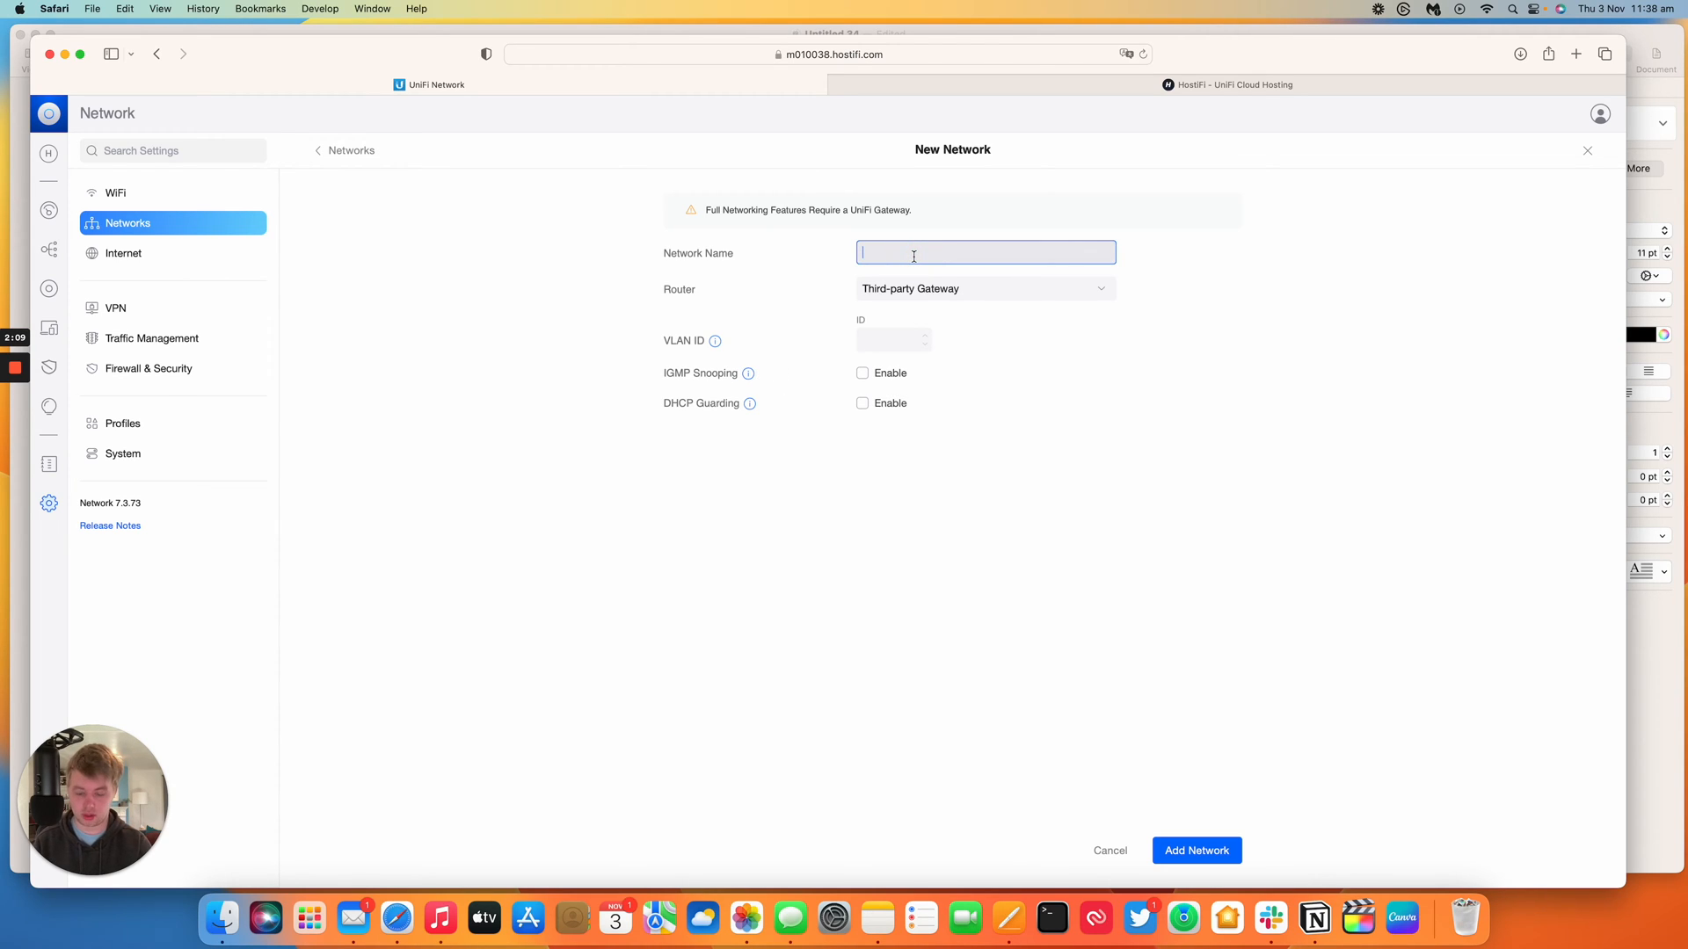
text(CV)
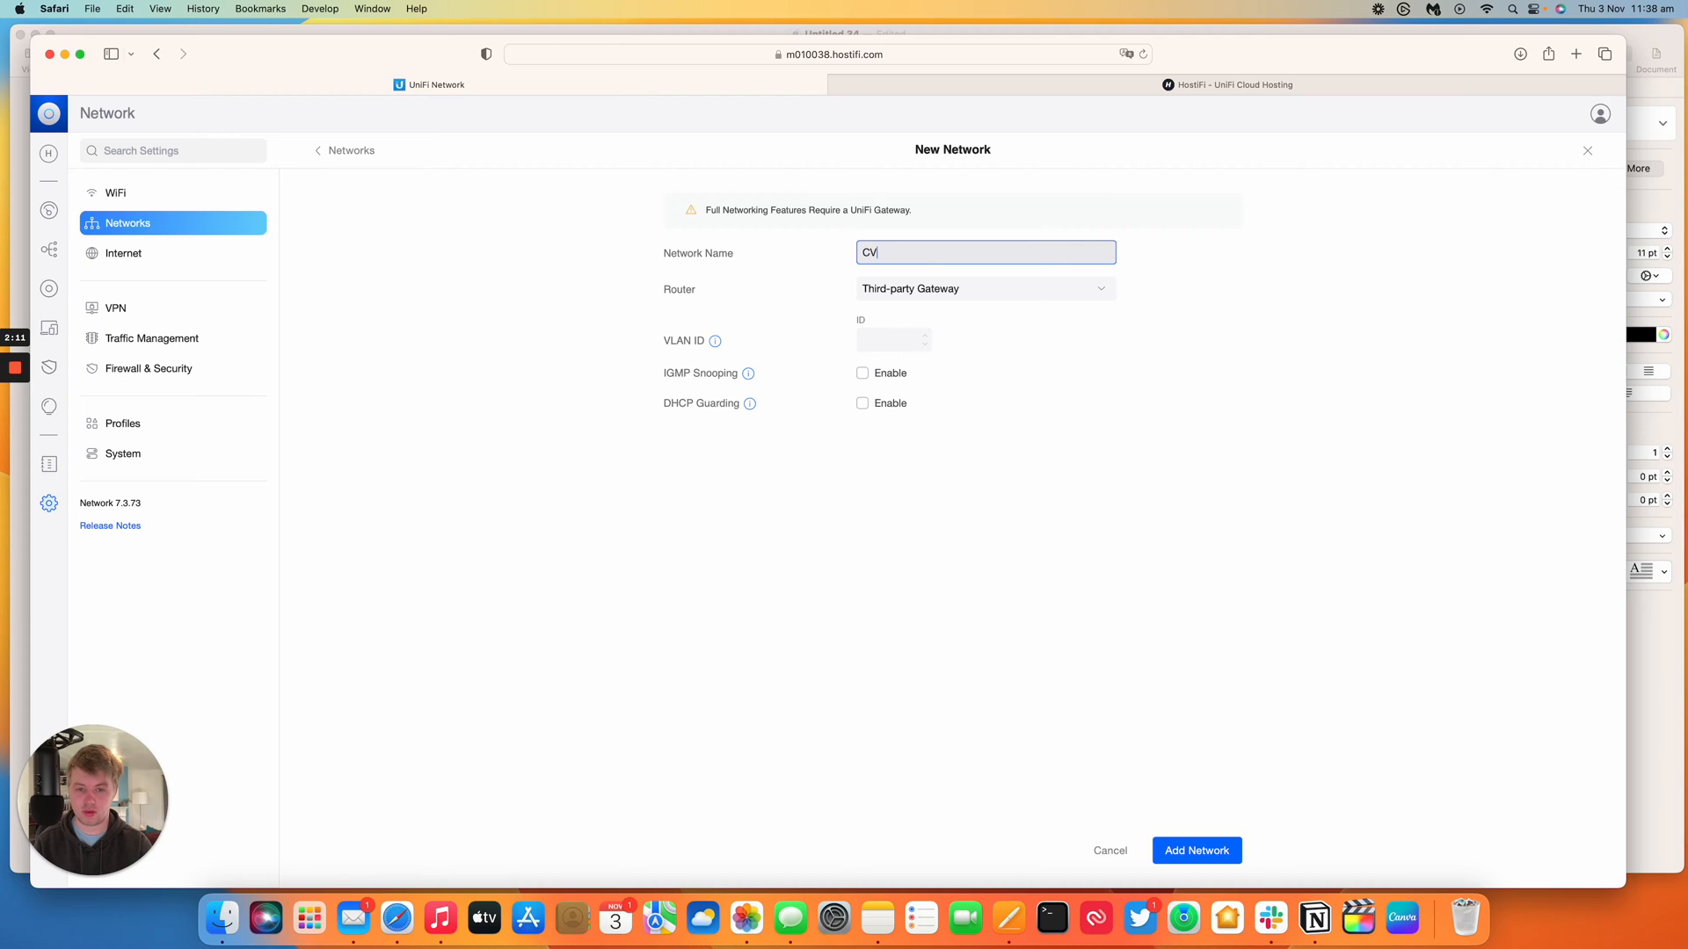
text(VLAN)
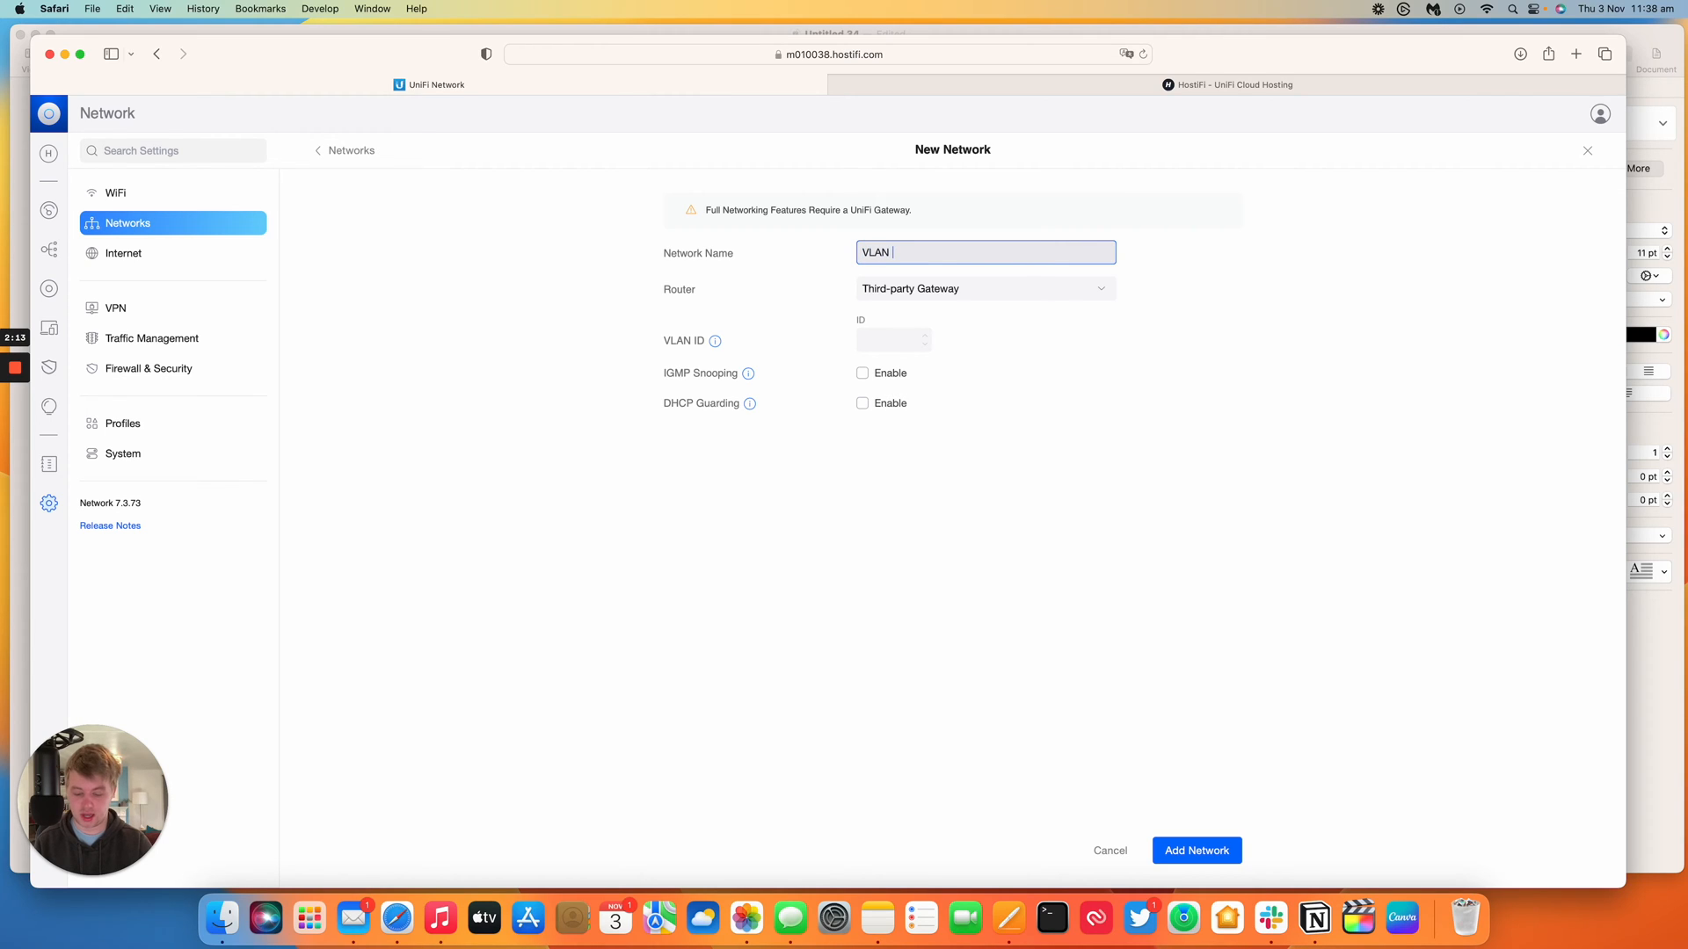
text(80 (W)
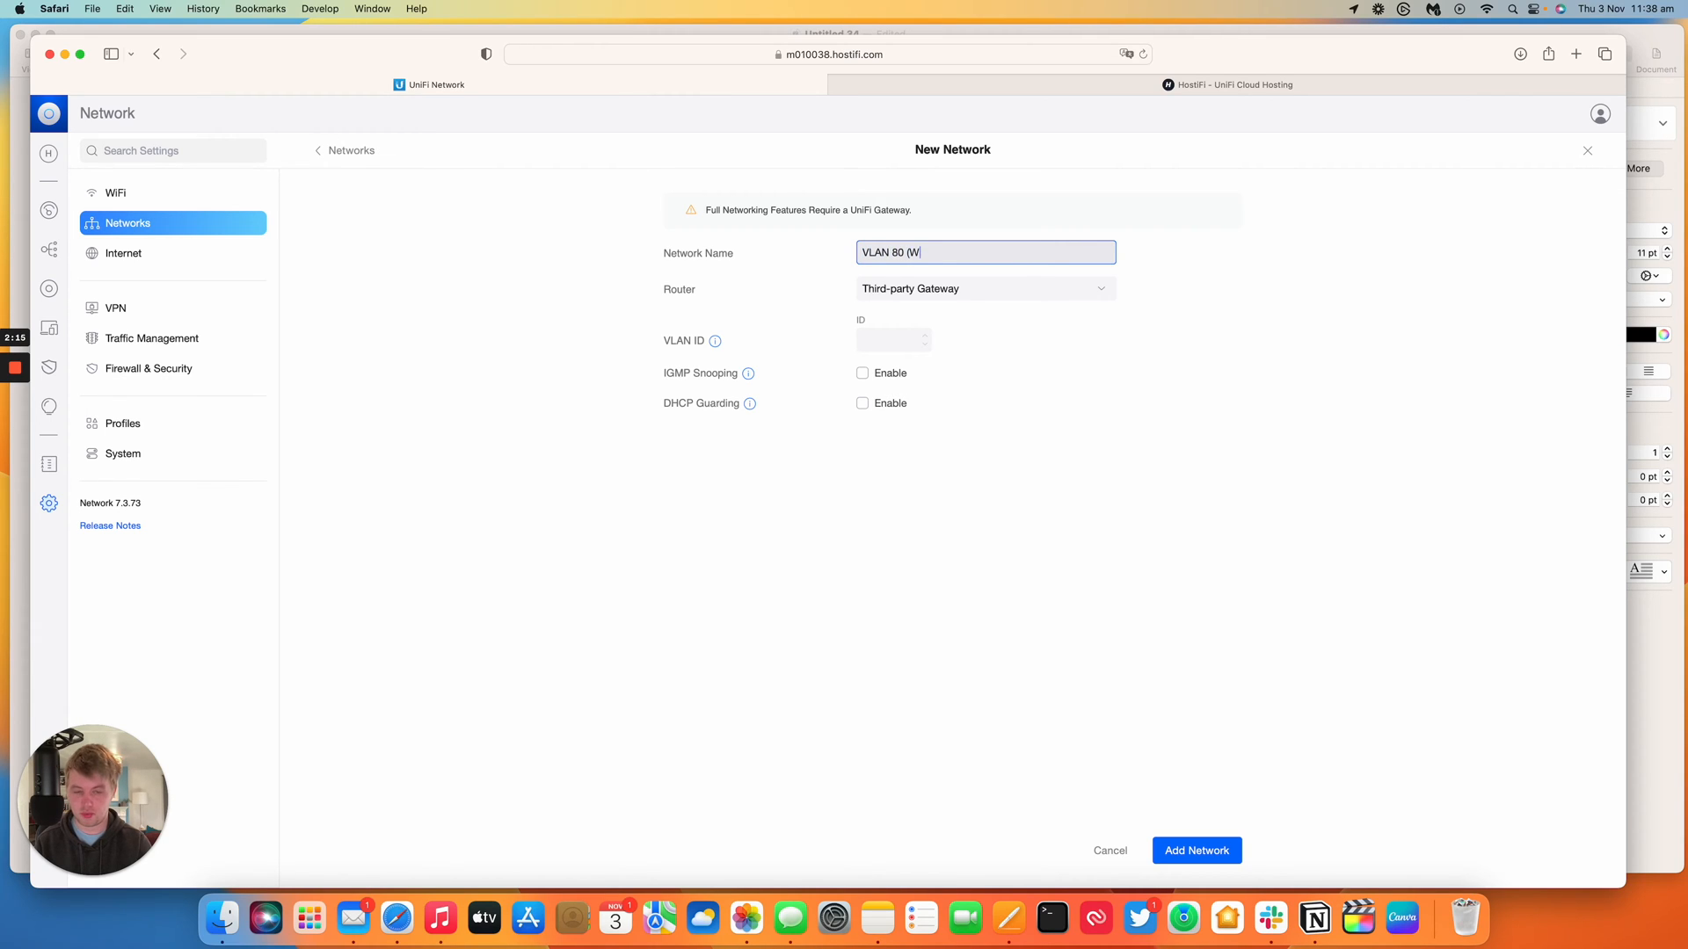
text(AN Bridge)
click(893, 340)
text(8)
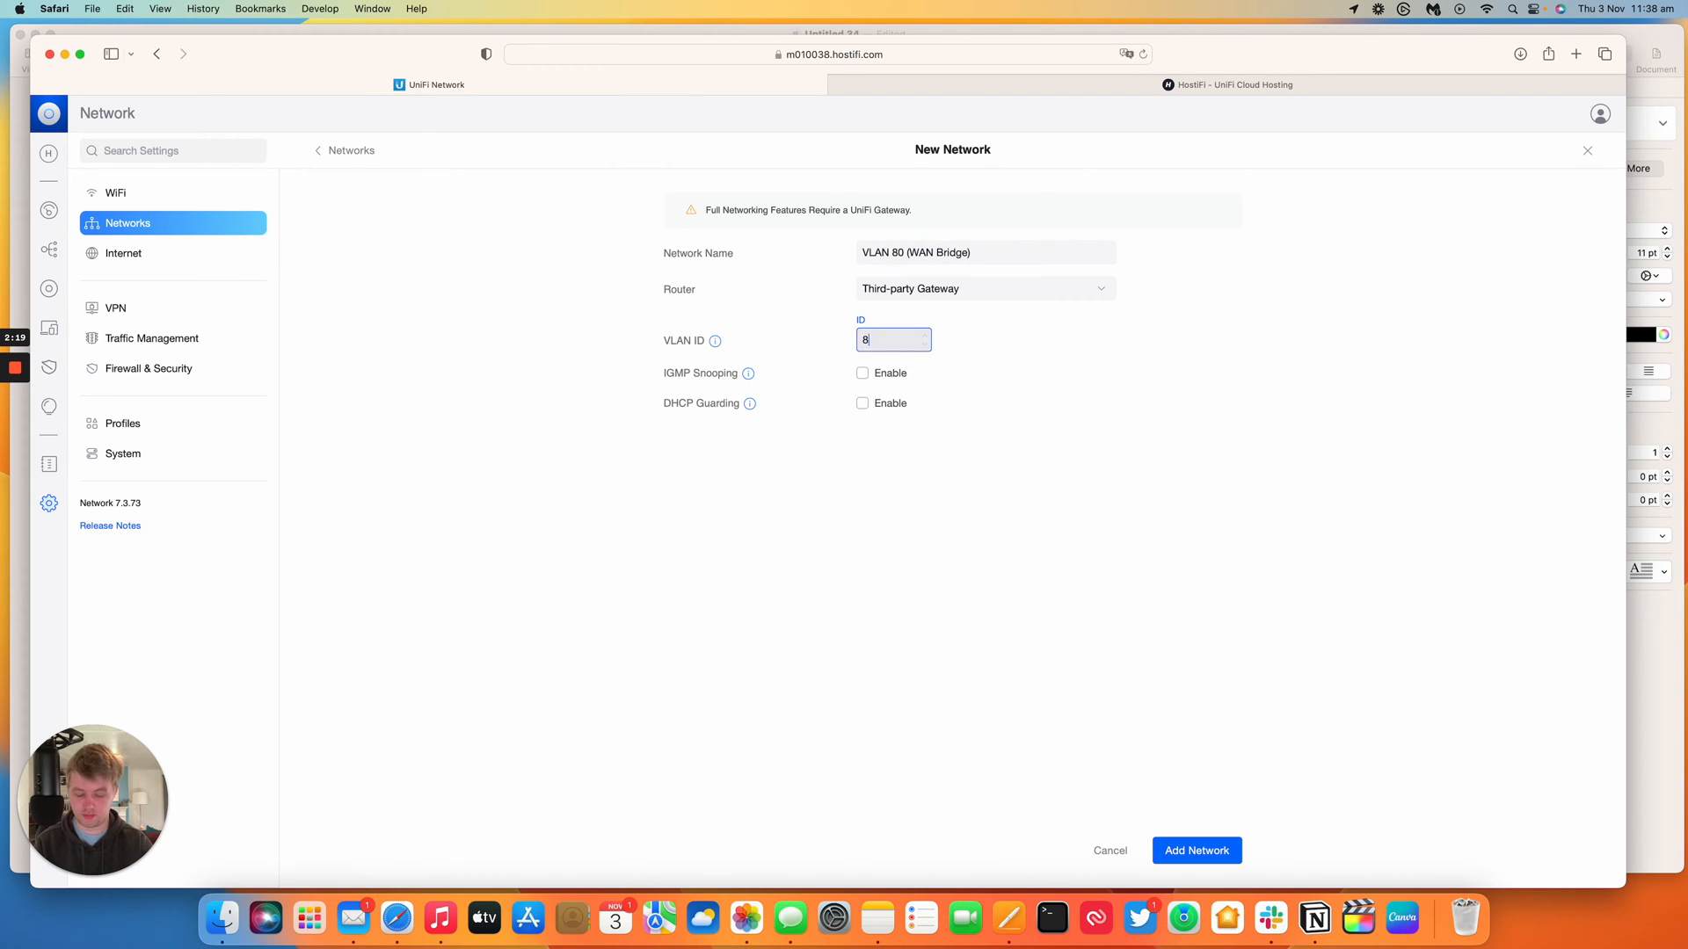
text(0)
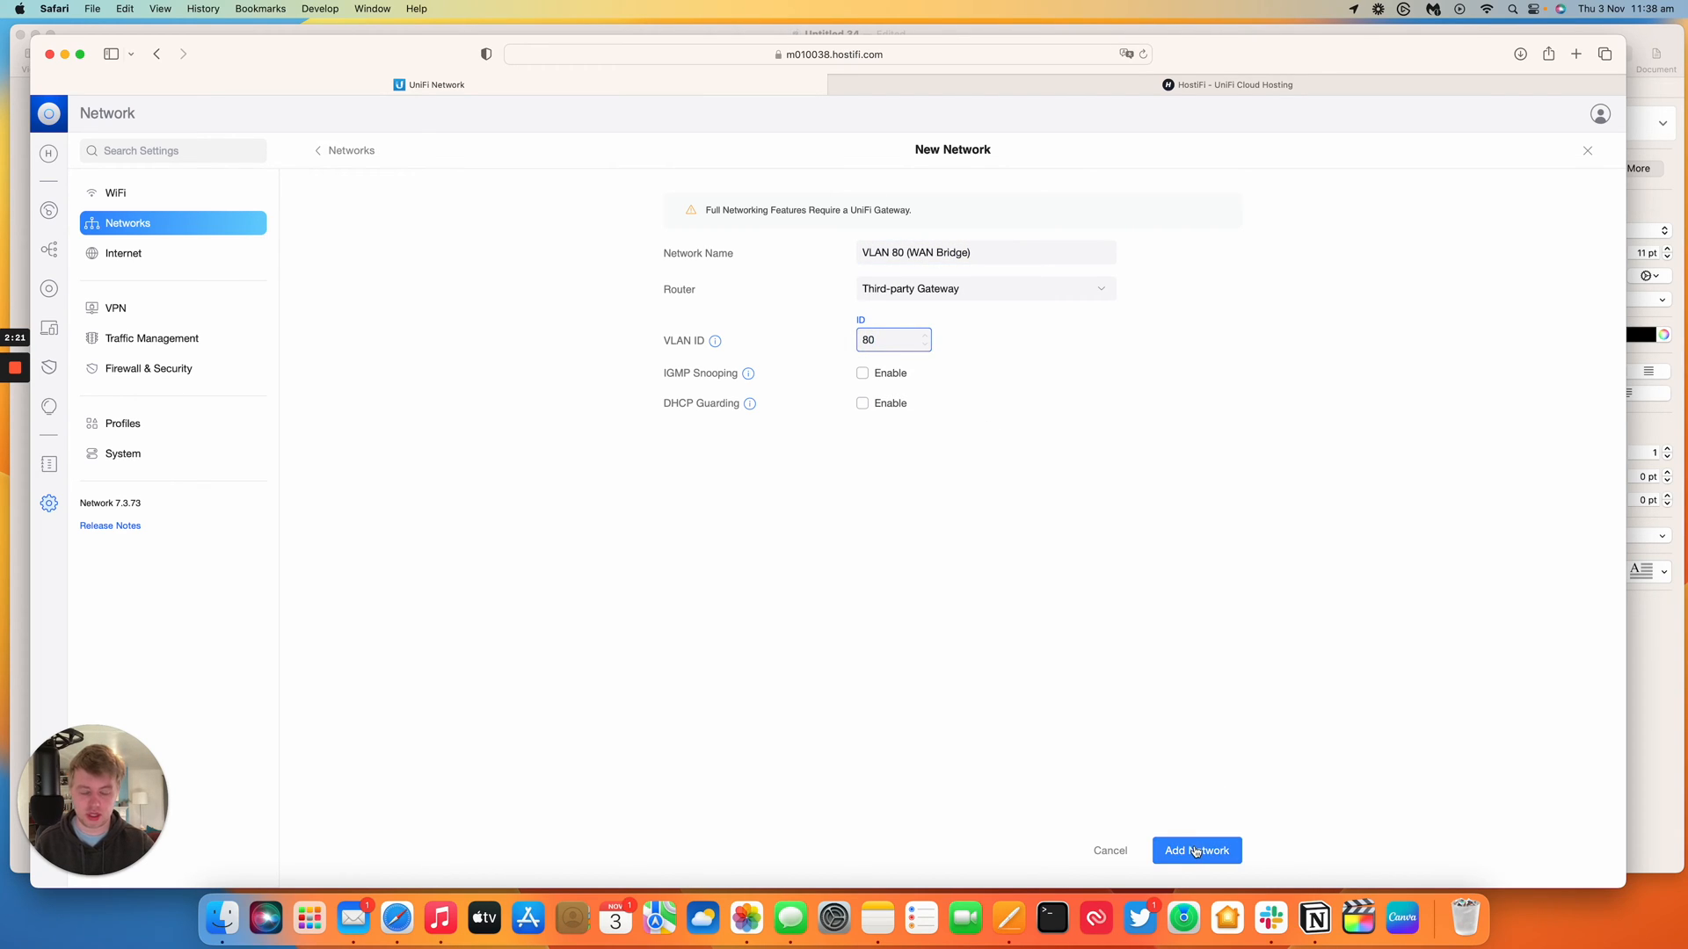
click(1195, 850)
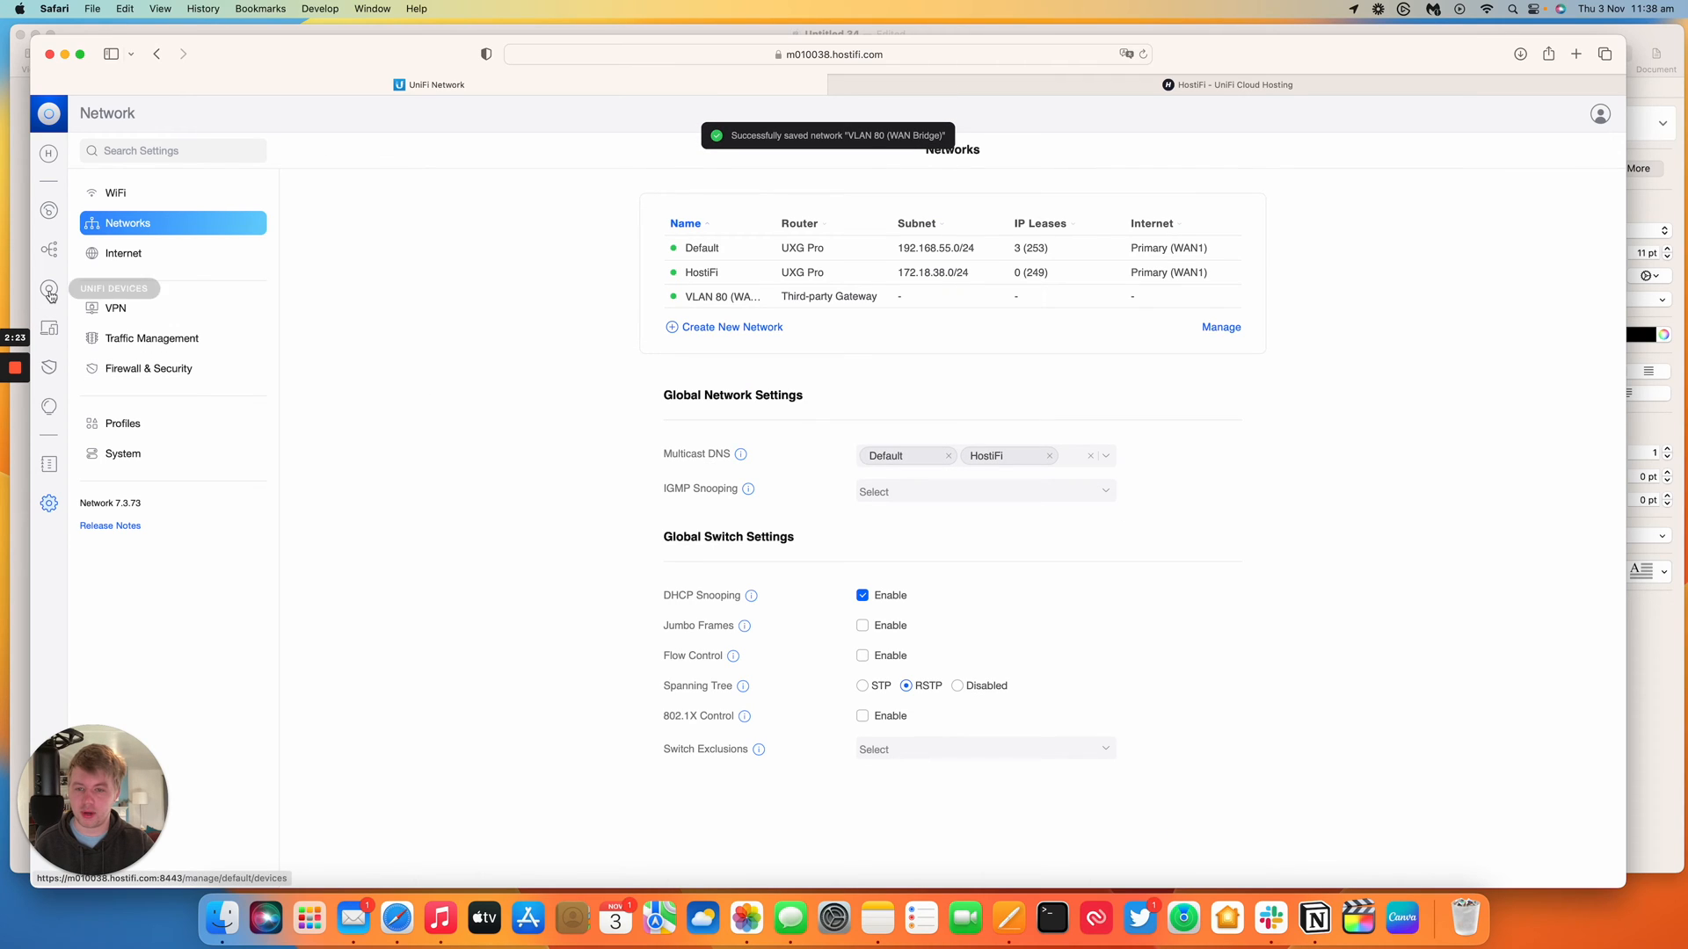
Open Port Manager for the US-8-150W switch from UniFi Devices.
click(48, 291)
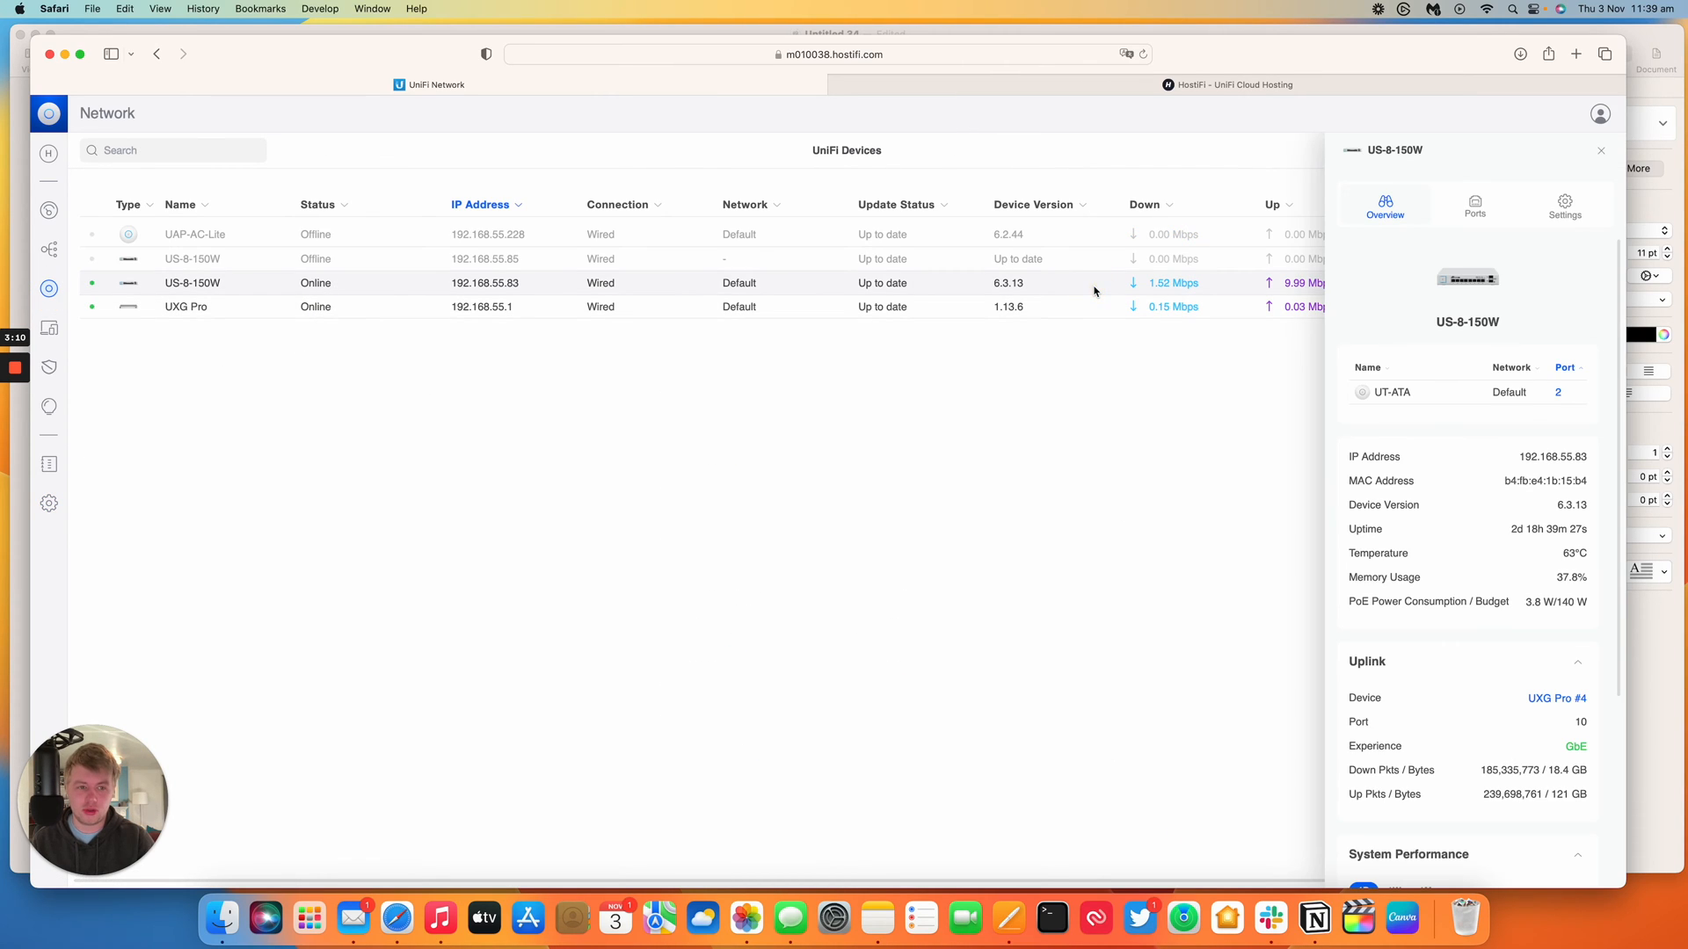
click(1474, 203)
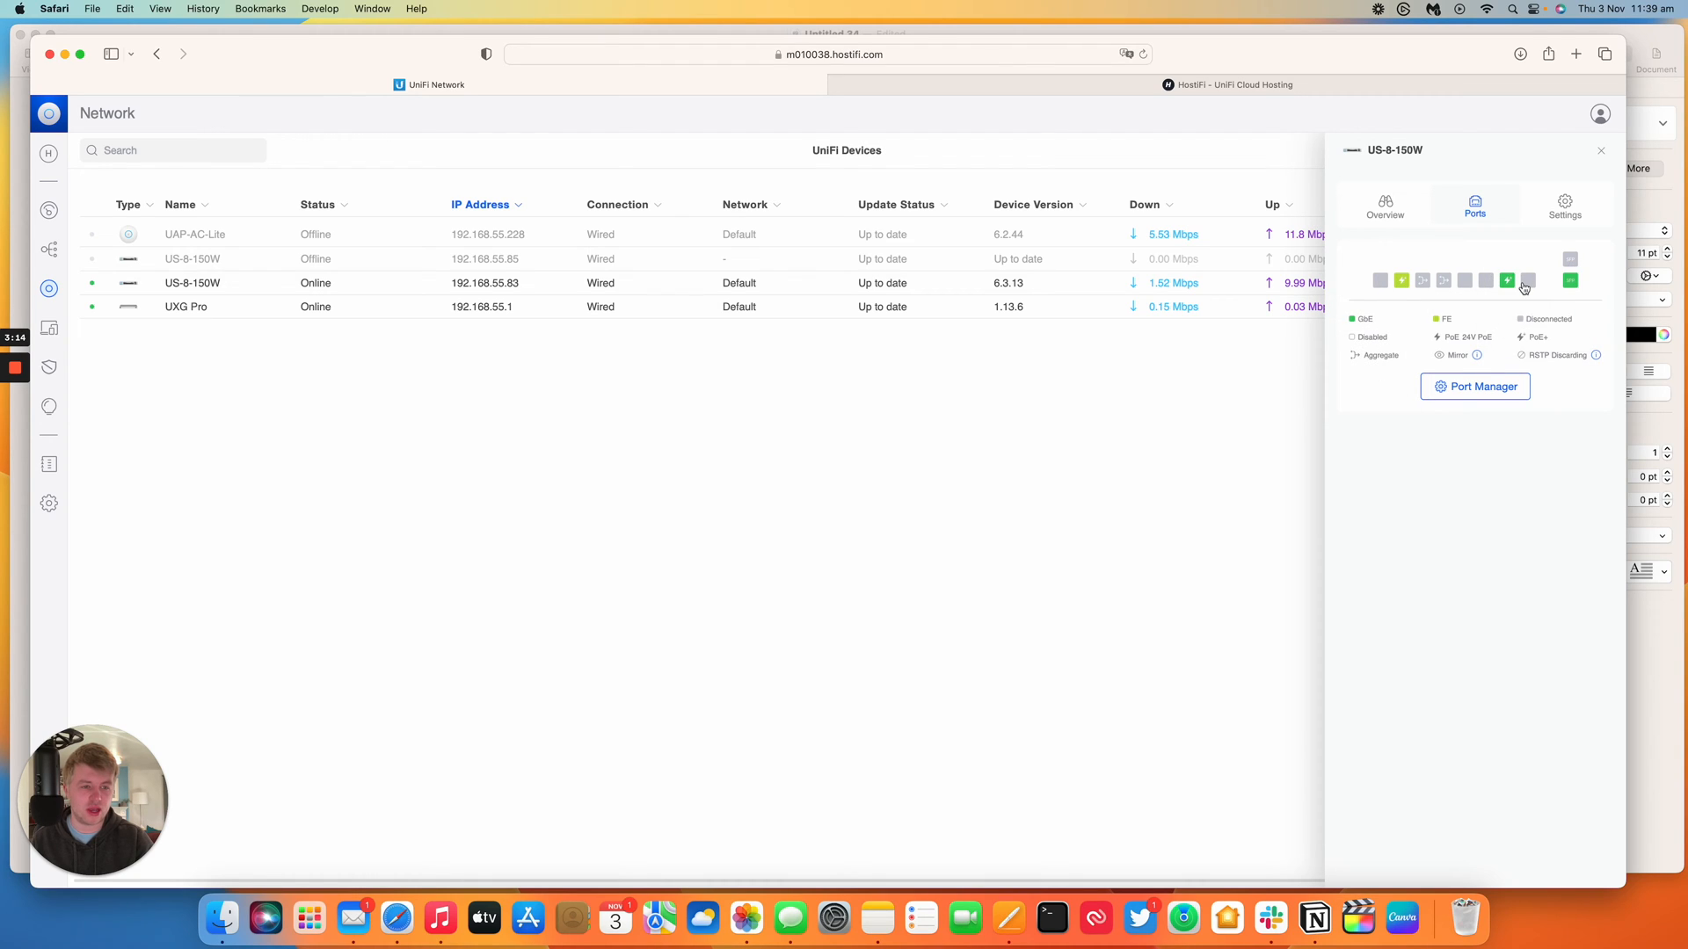
mouse_move(1525, 282)
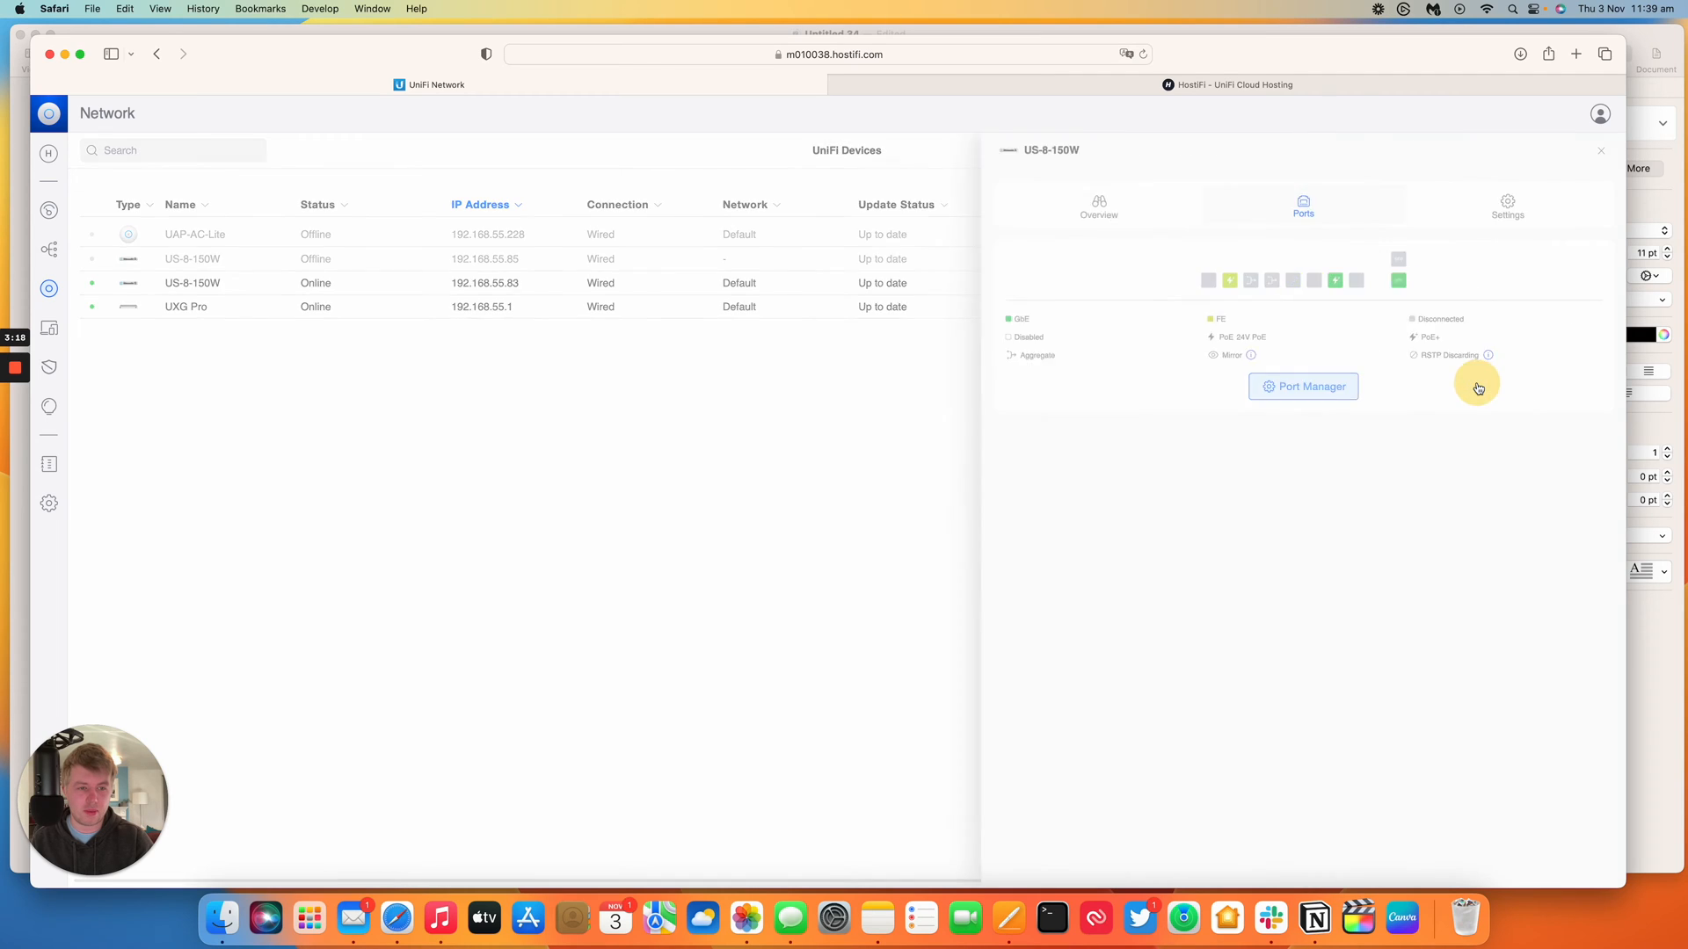
click(1303, 387)
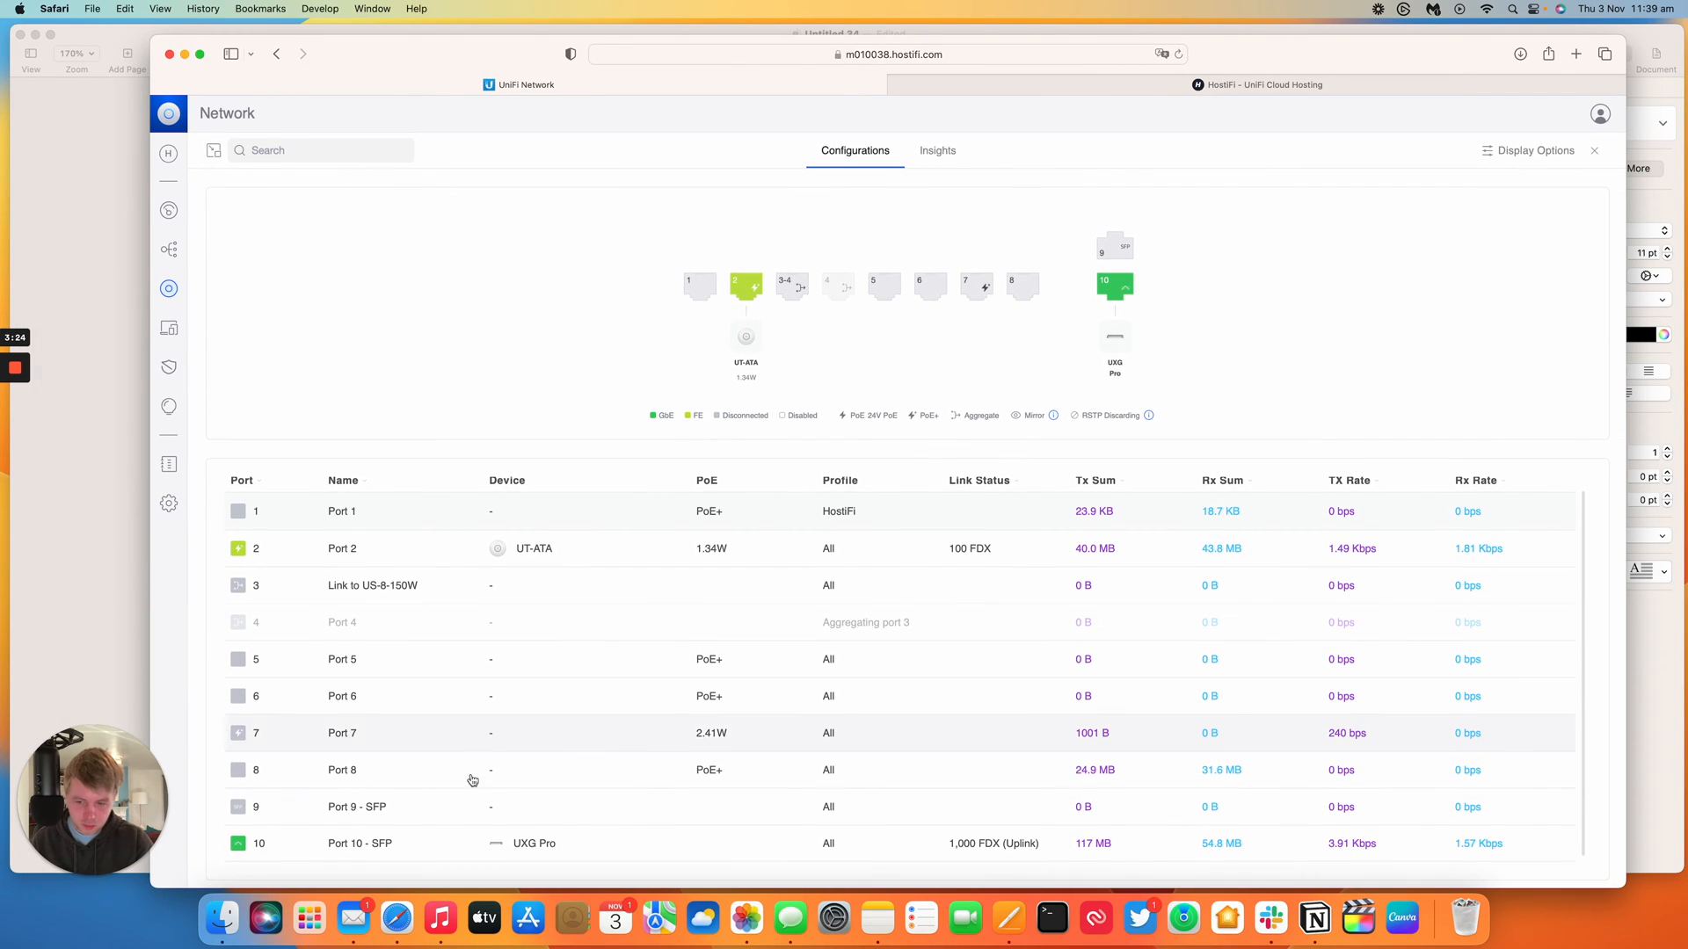
Set Port 9 (SFP) profile to VLAN 80 (WAN Bridge) and apply changes.
click(1129, 246)
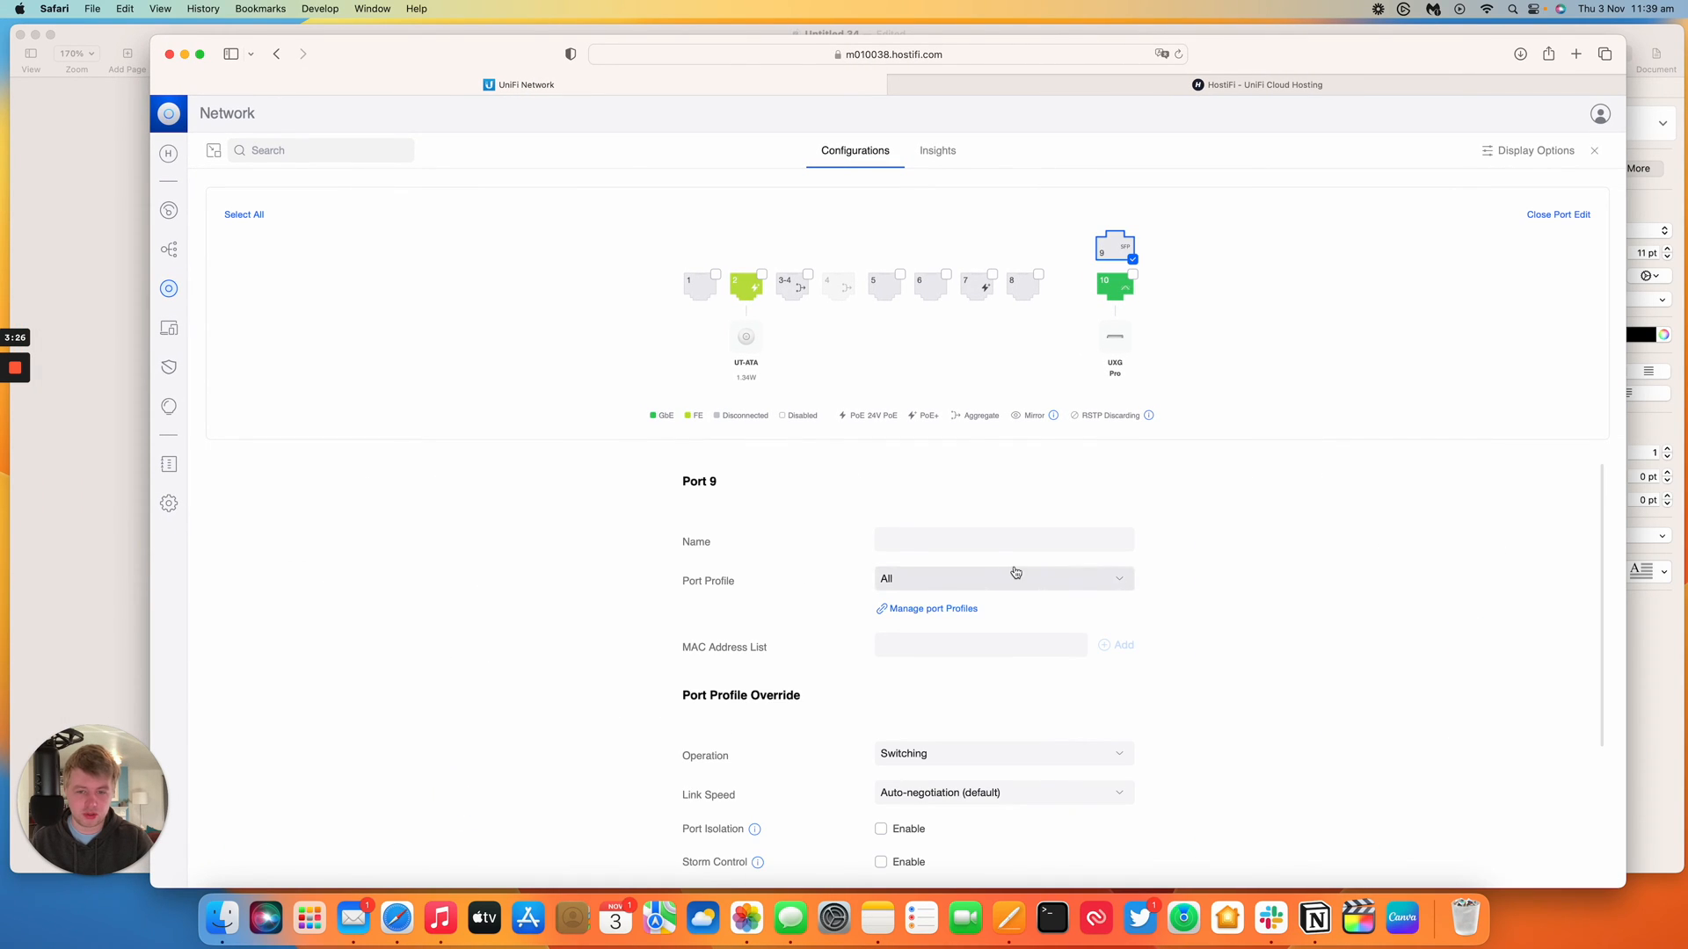
scroll(down, 3)
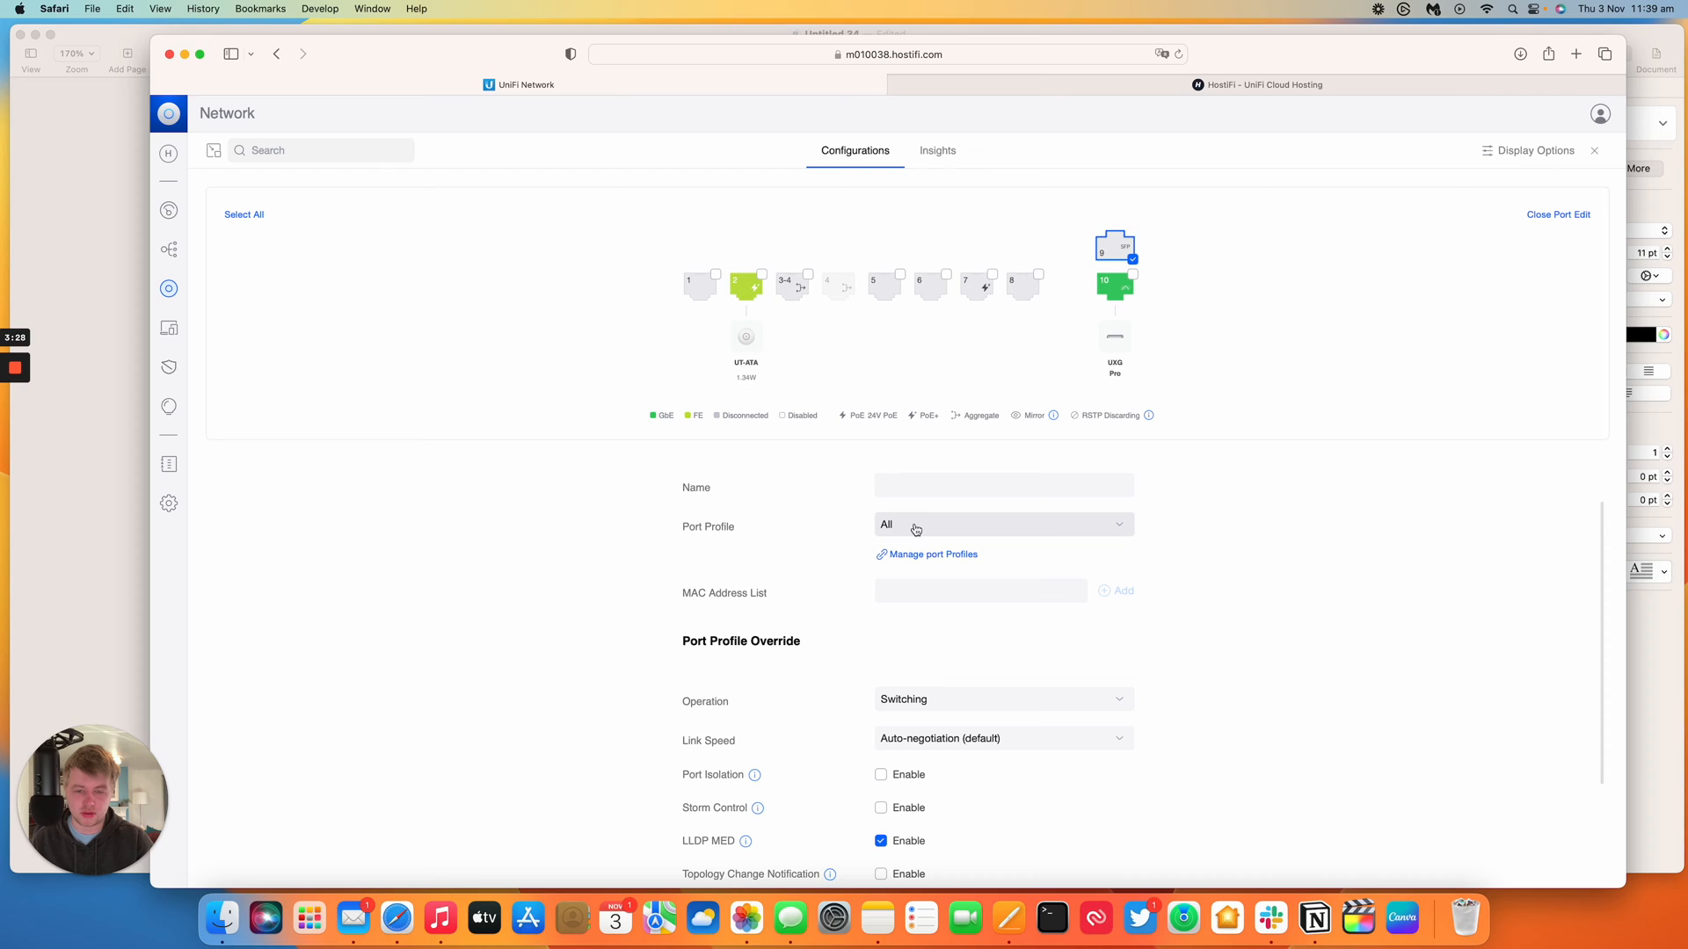
click(1002, 524)
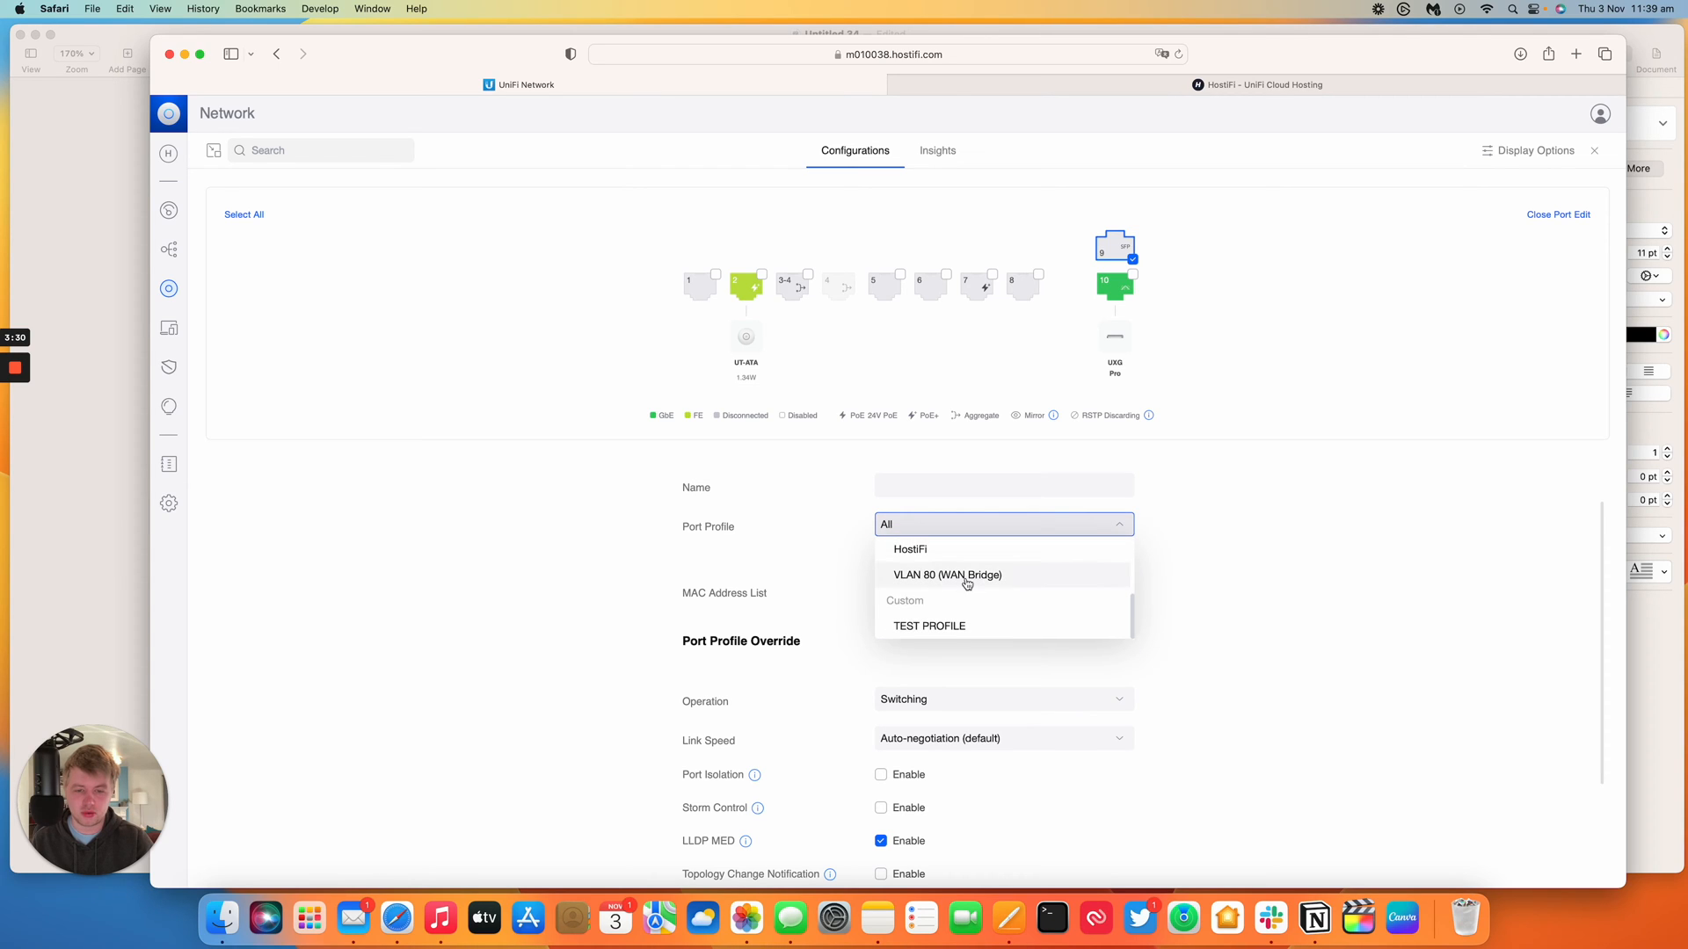
click(946, 574)
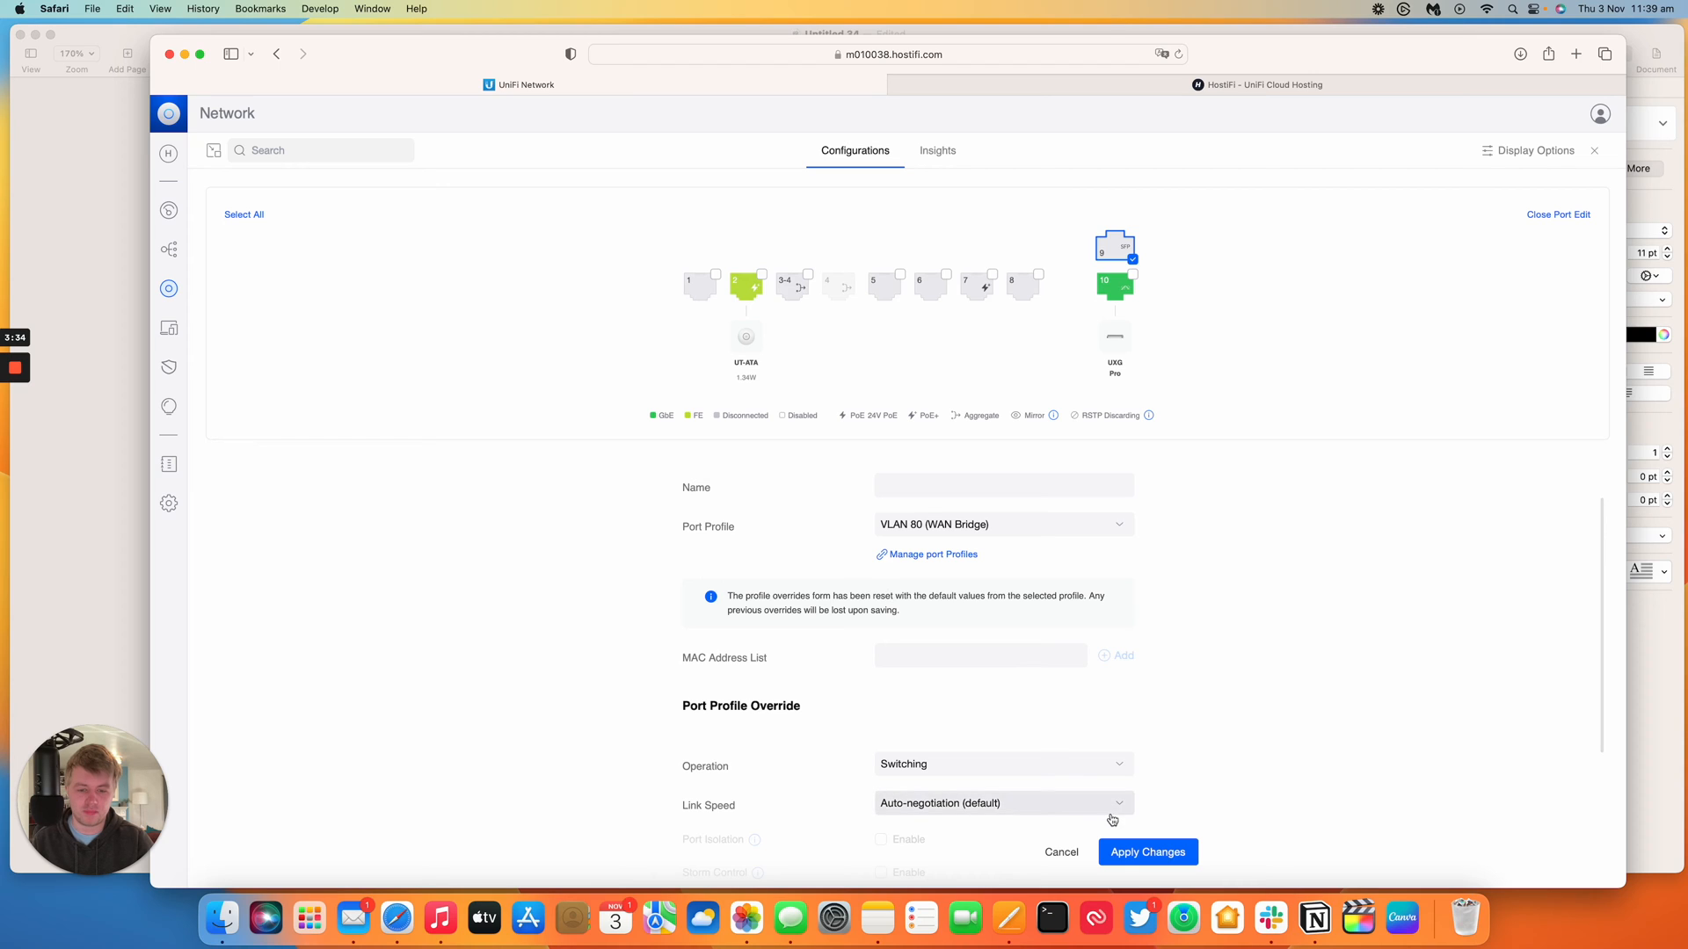
click(1147, 852)
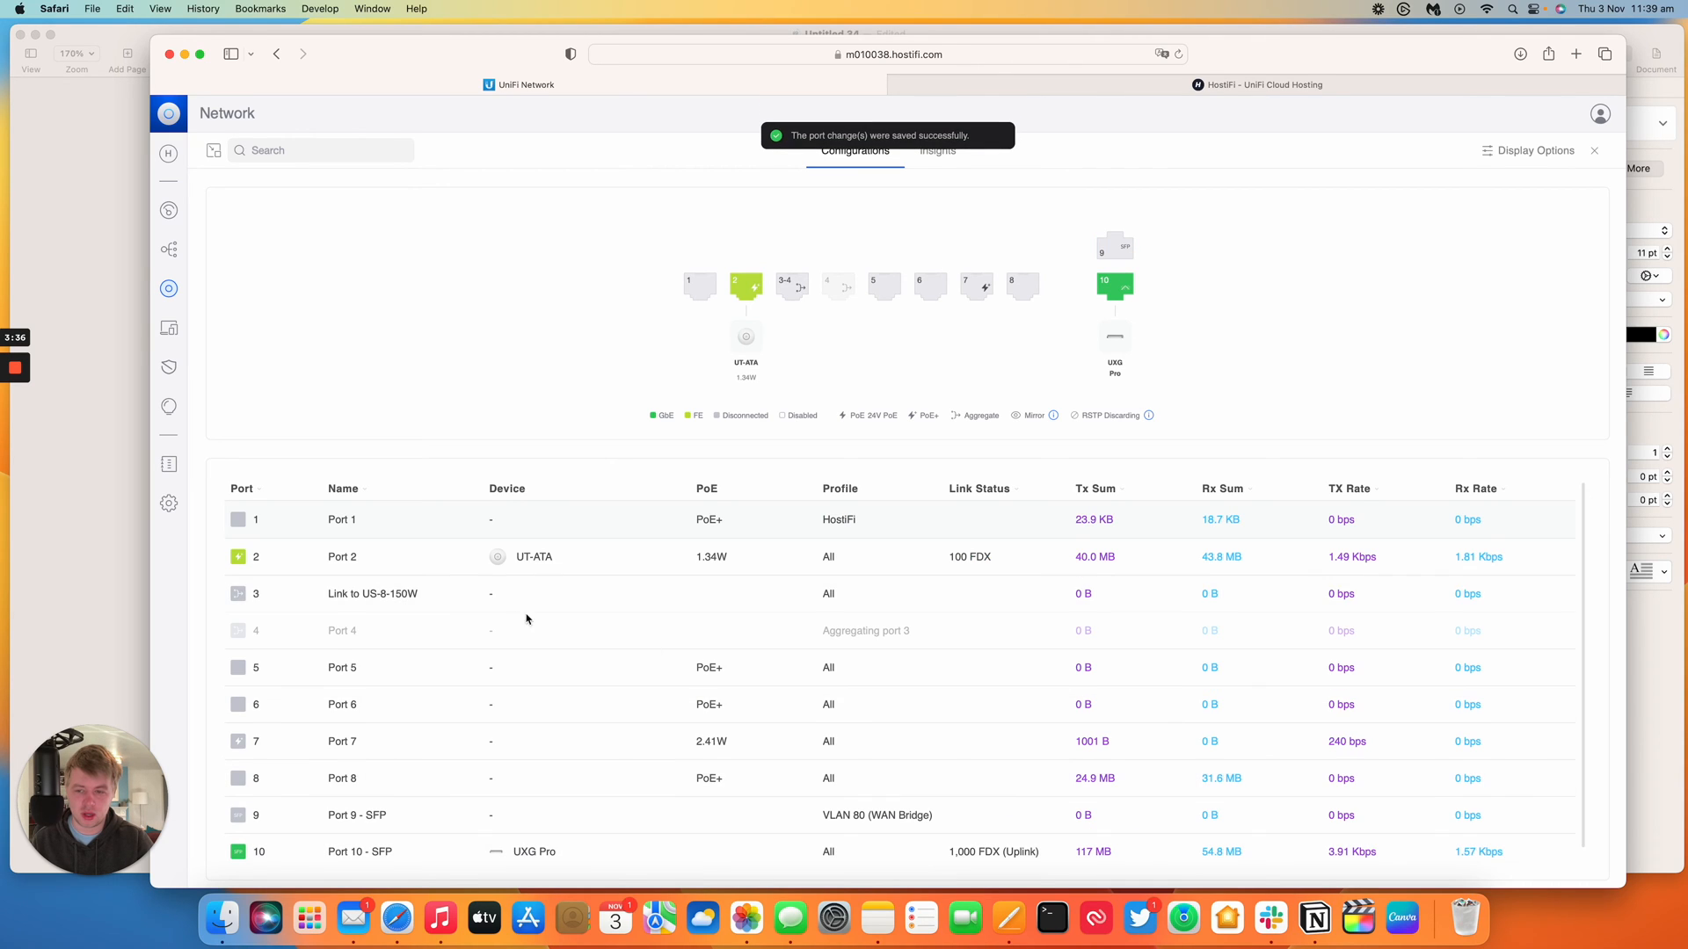
Set Port 8's port profile to VLAN 80 (WAN Bridge).
click(1021, 285)
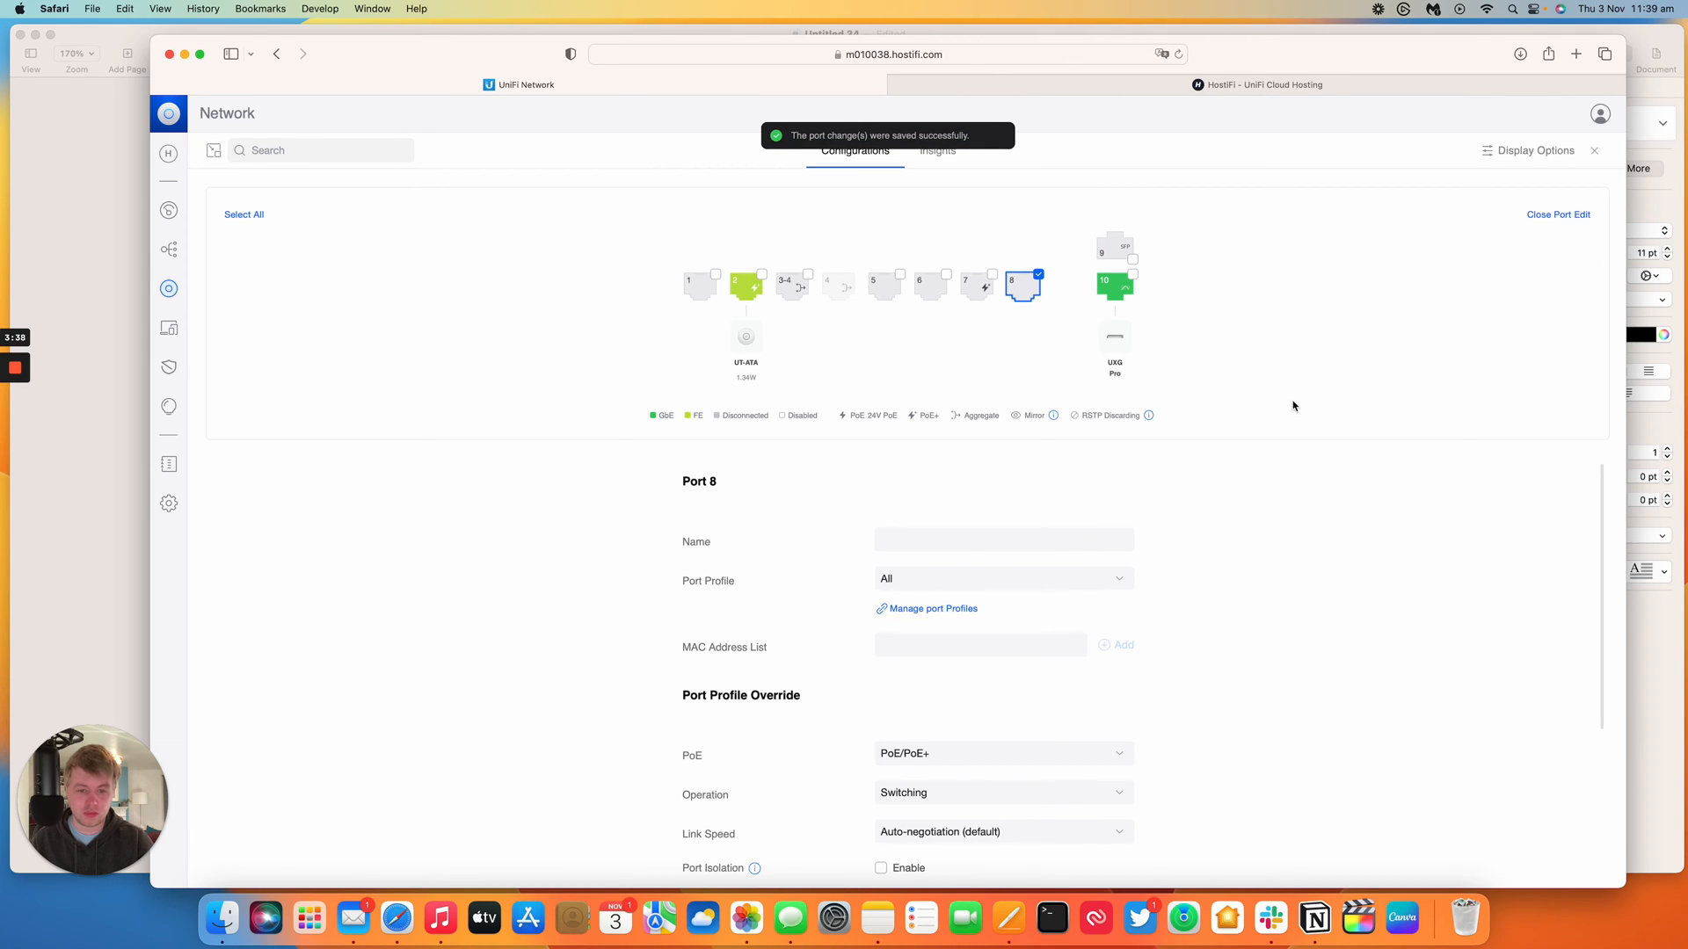
click(1002, 578)
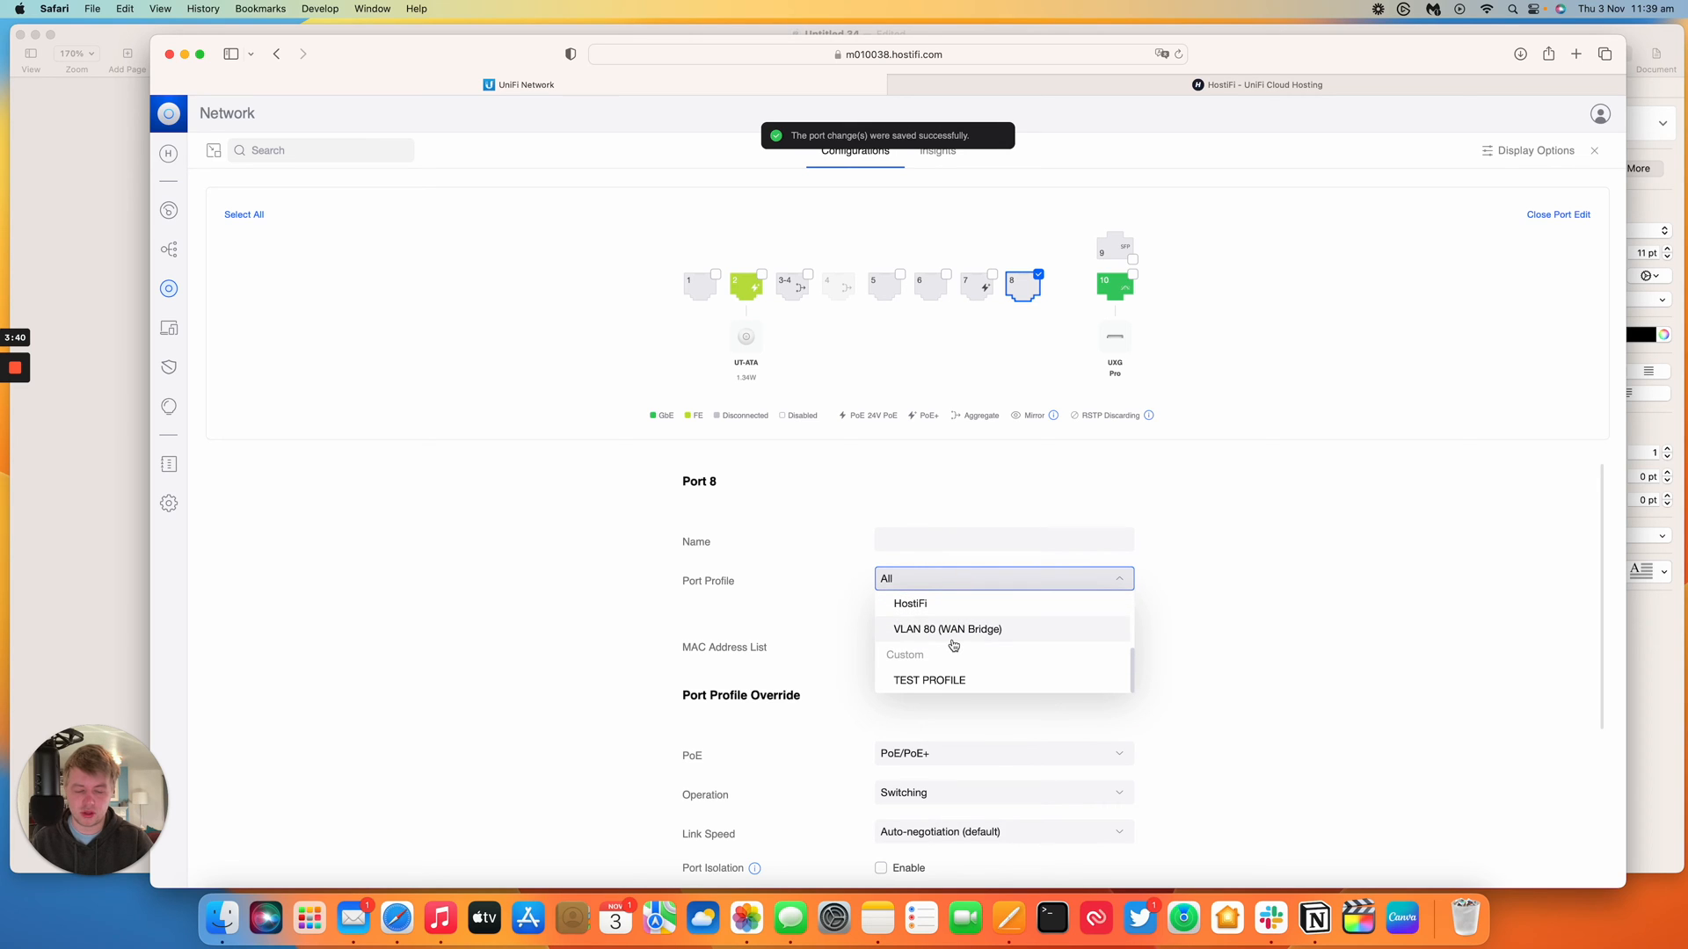
click(949, 629)
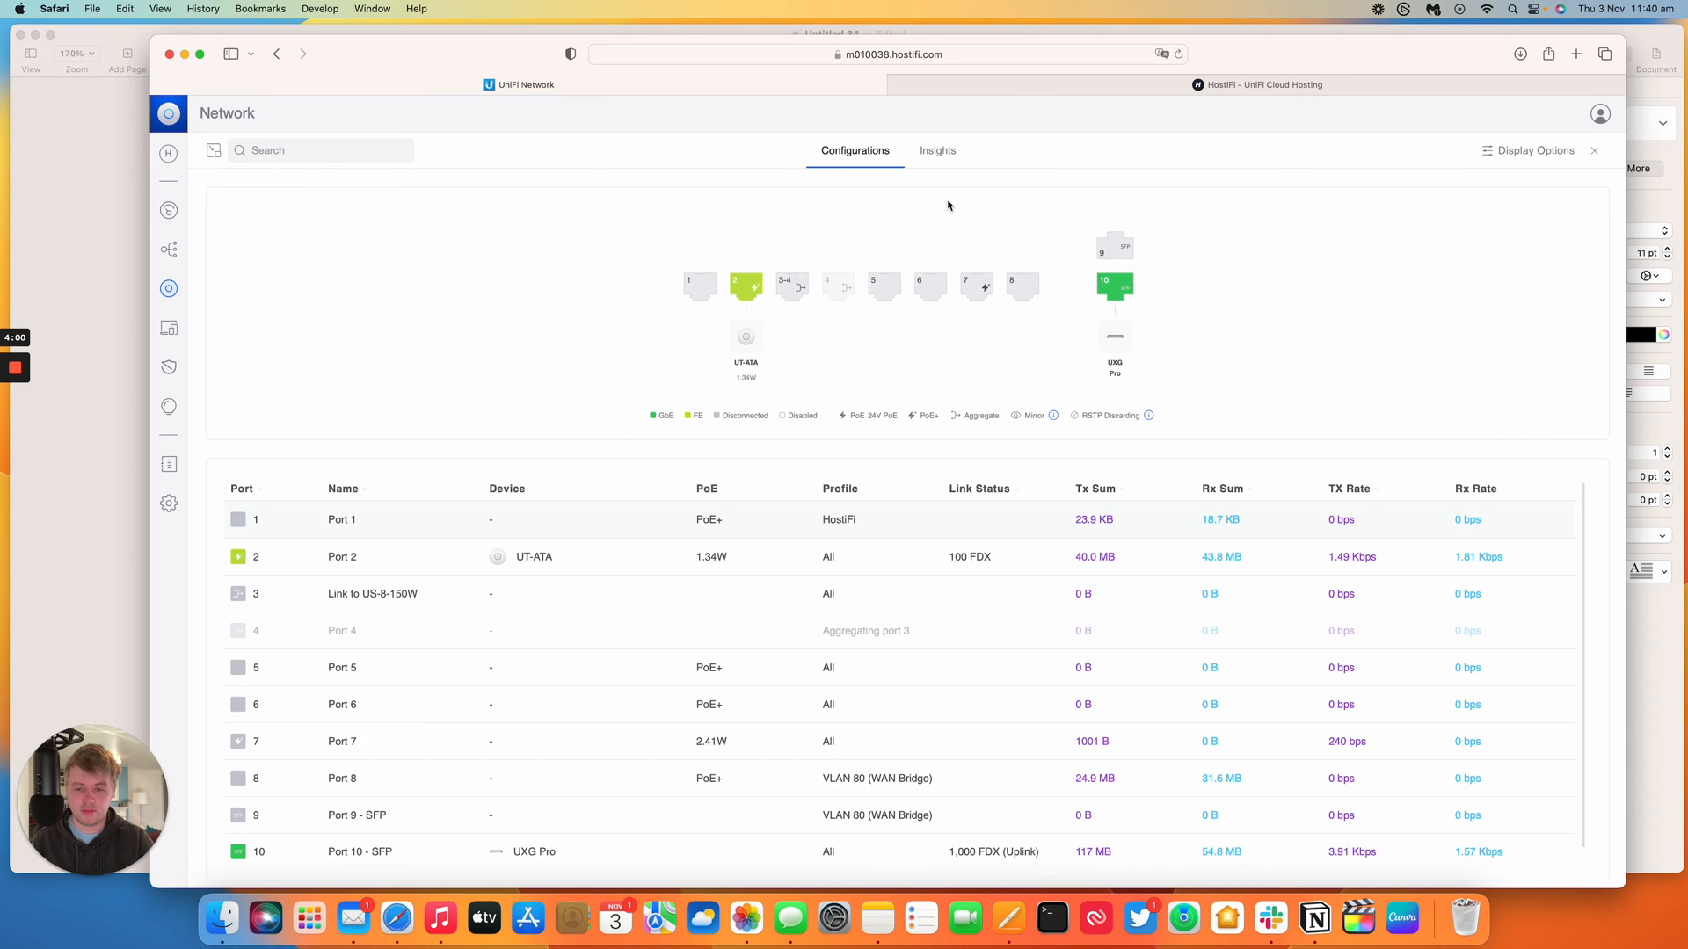
mouse_move(1025, 287)
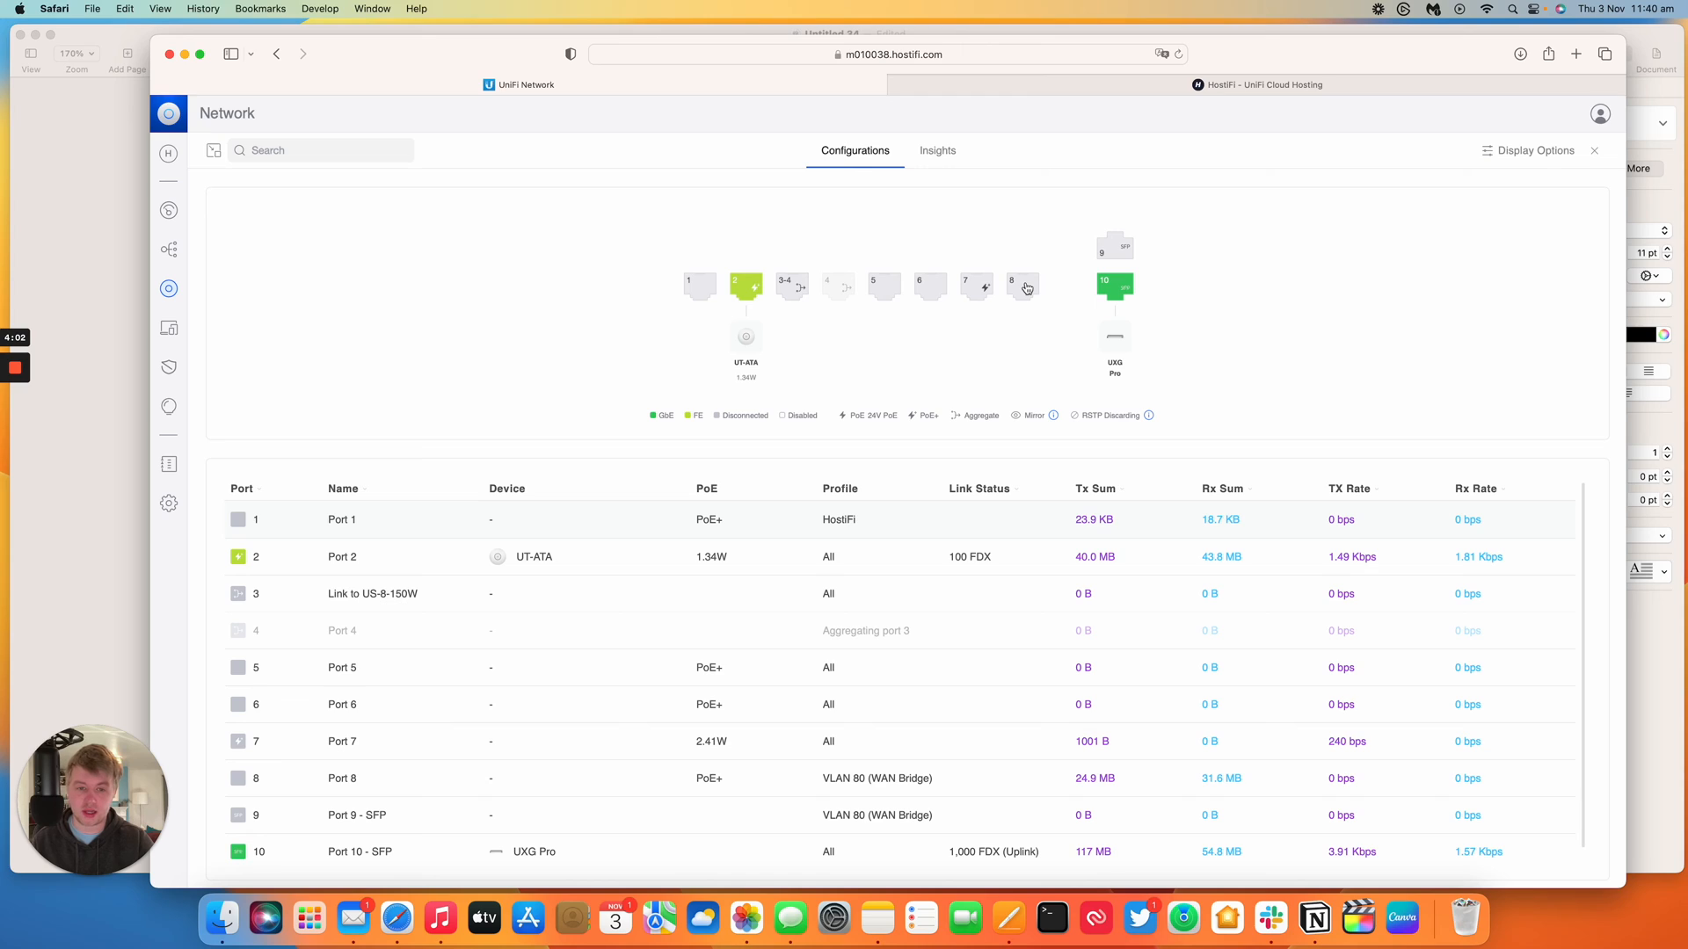
mouse_move(1021, 278)
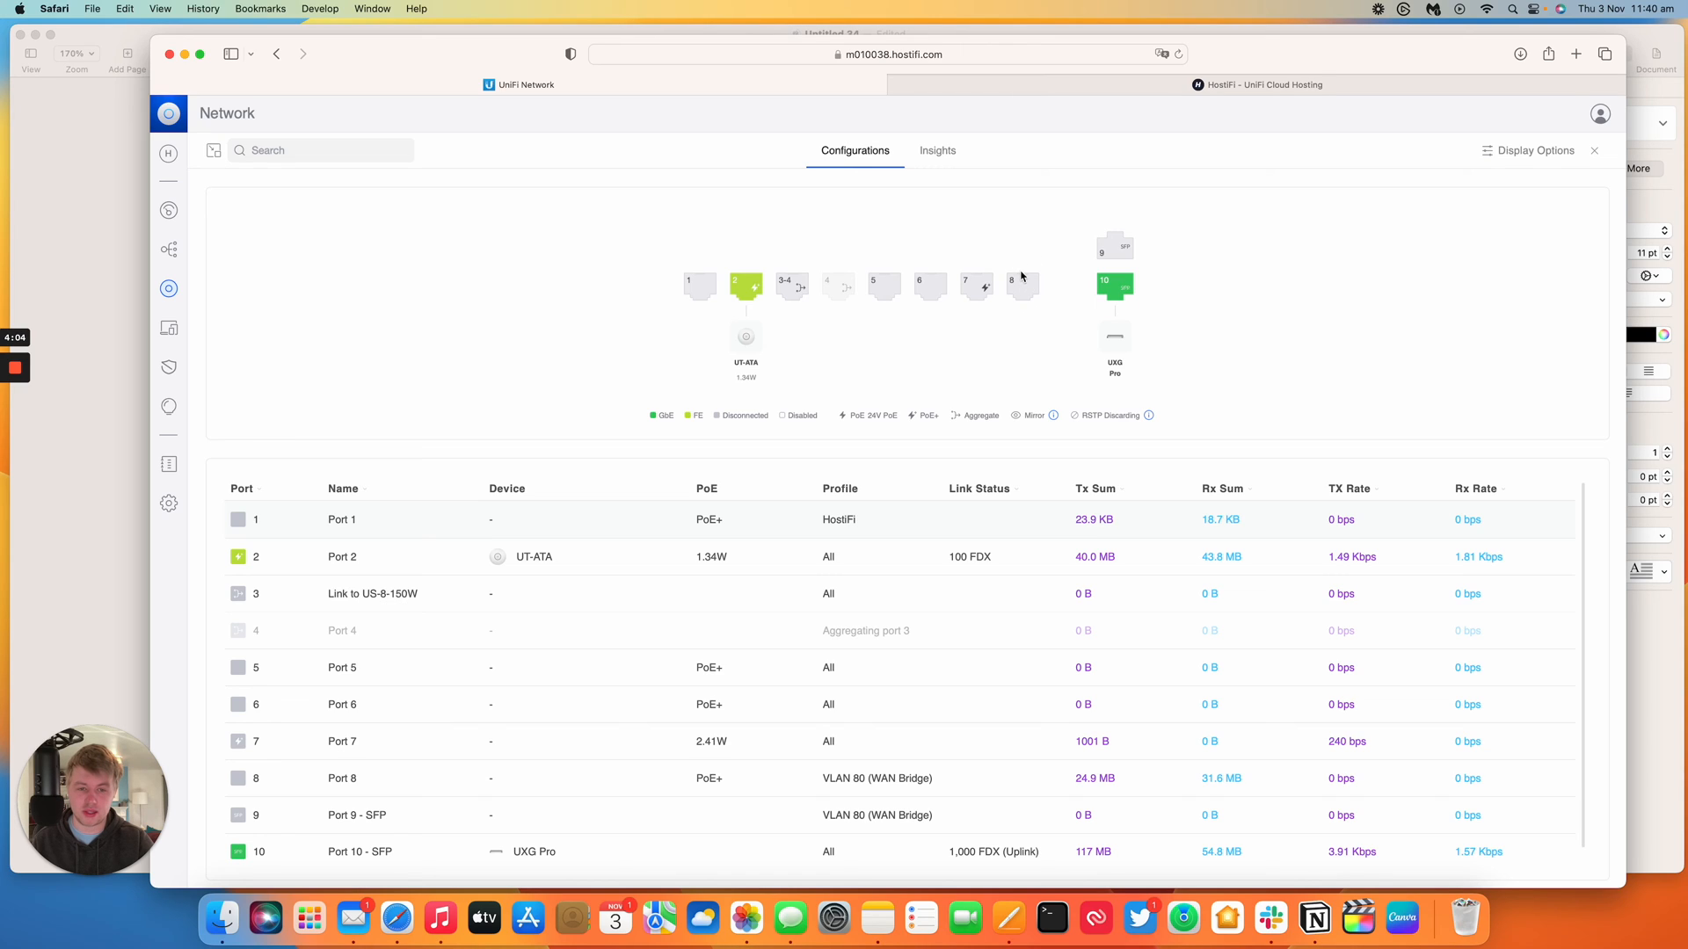
mouse_move(1116, 252)
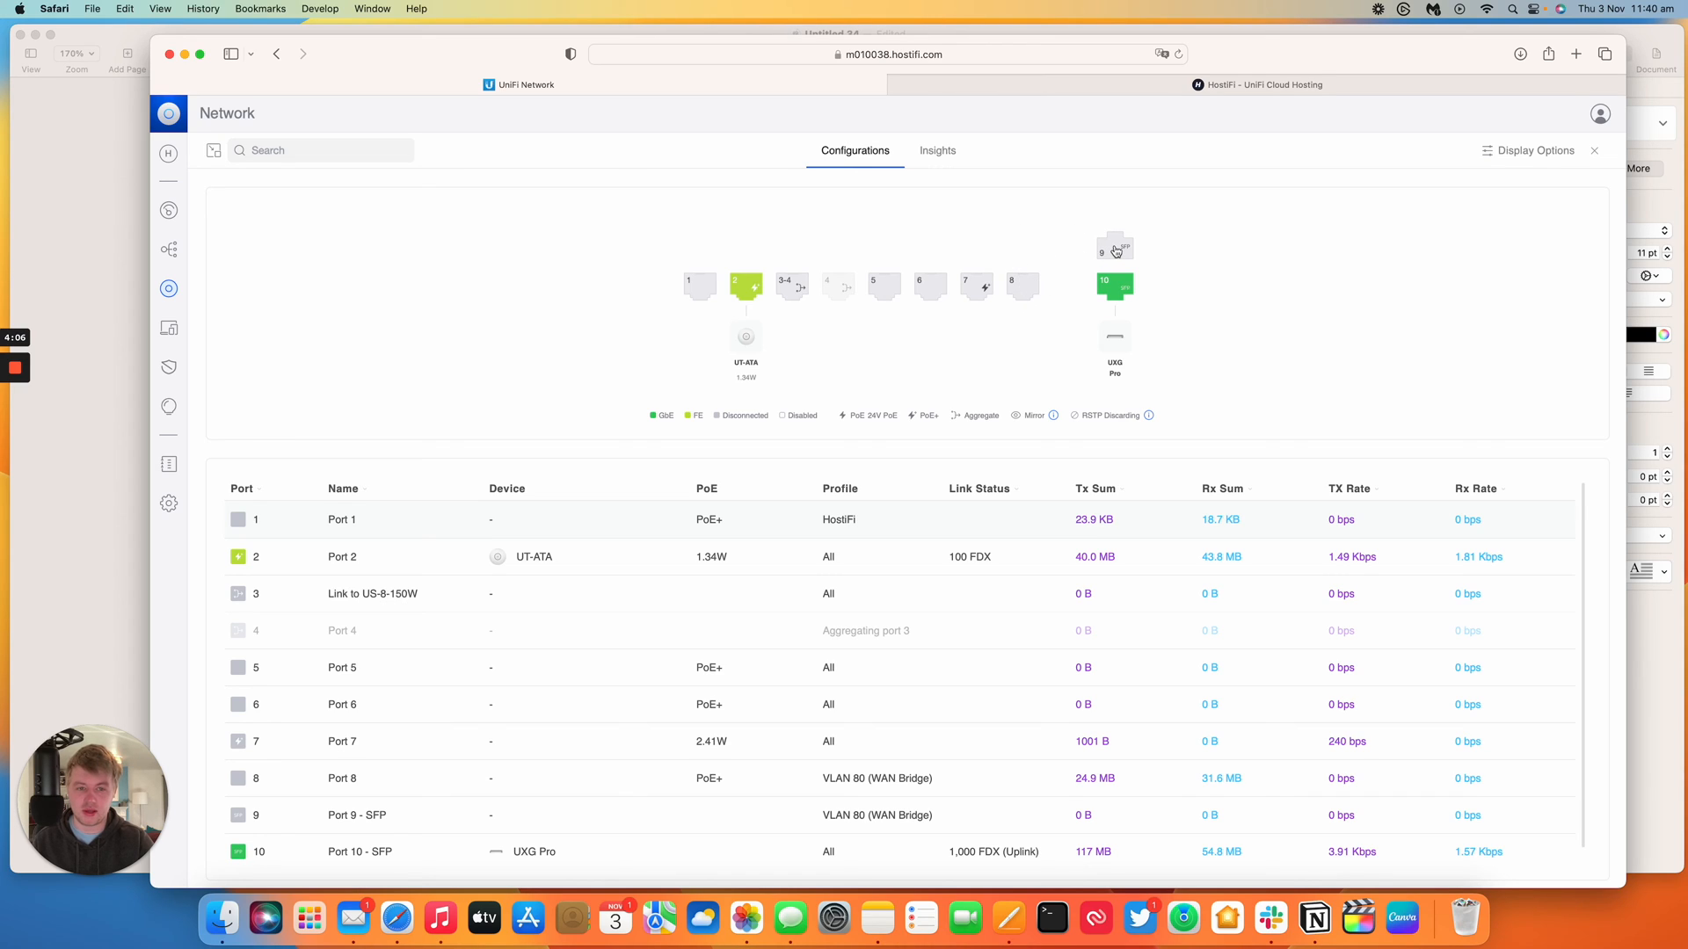
mouse_move(102, 167)
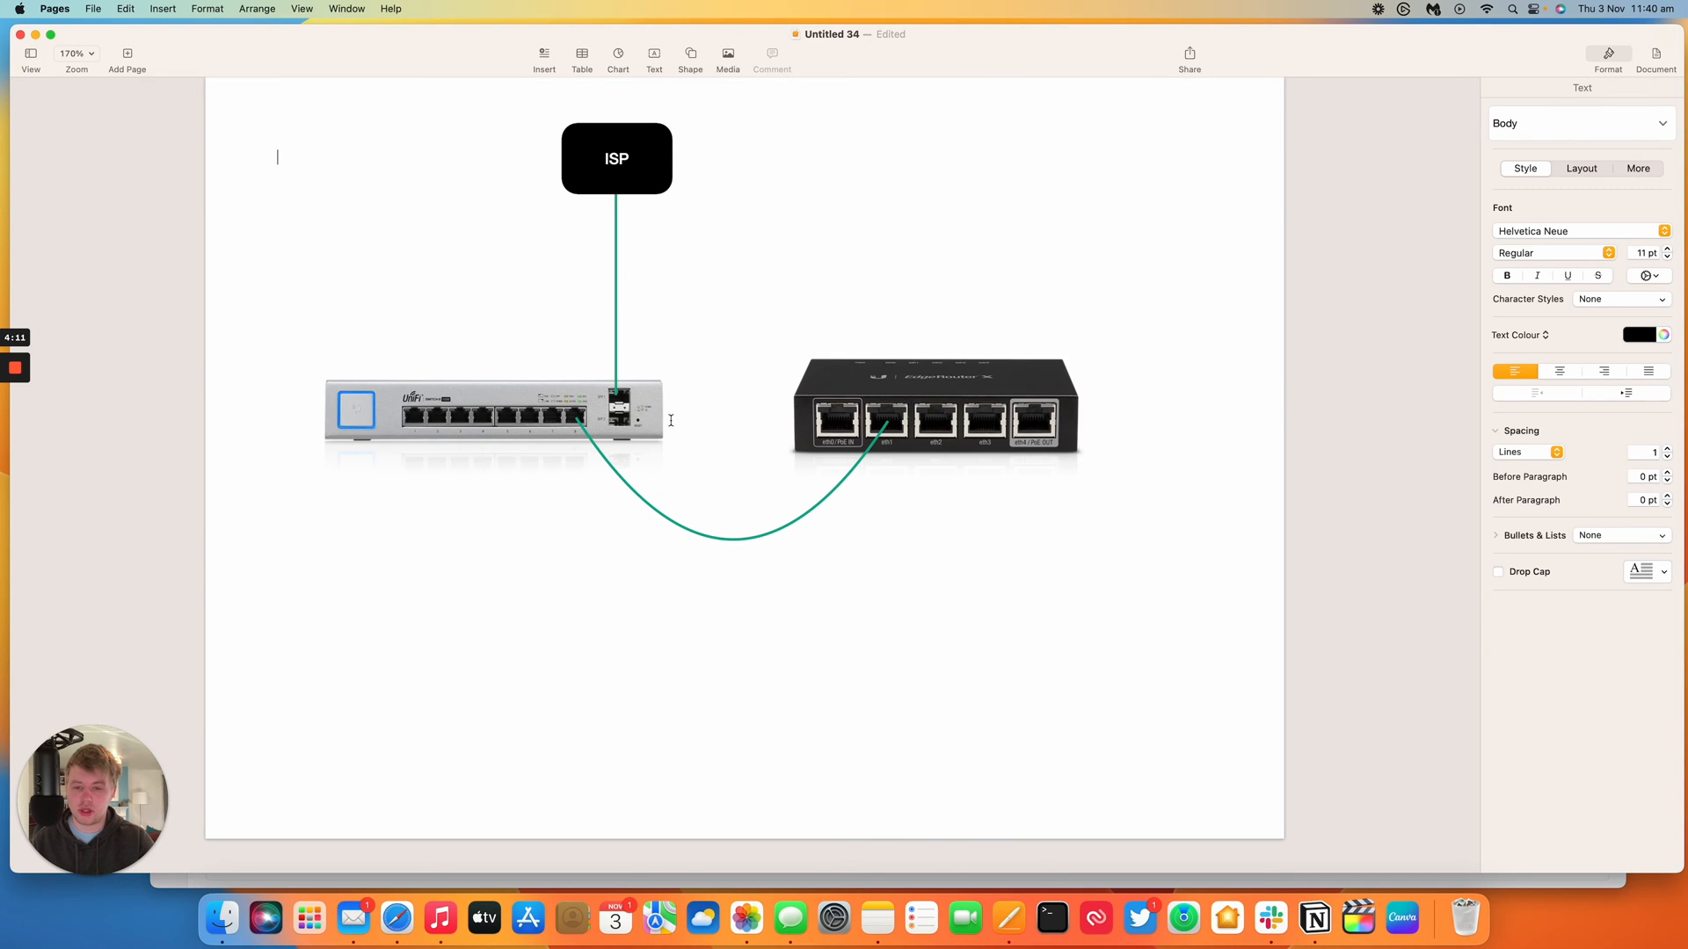
mouse_move(590, 418)
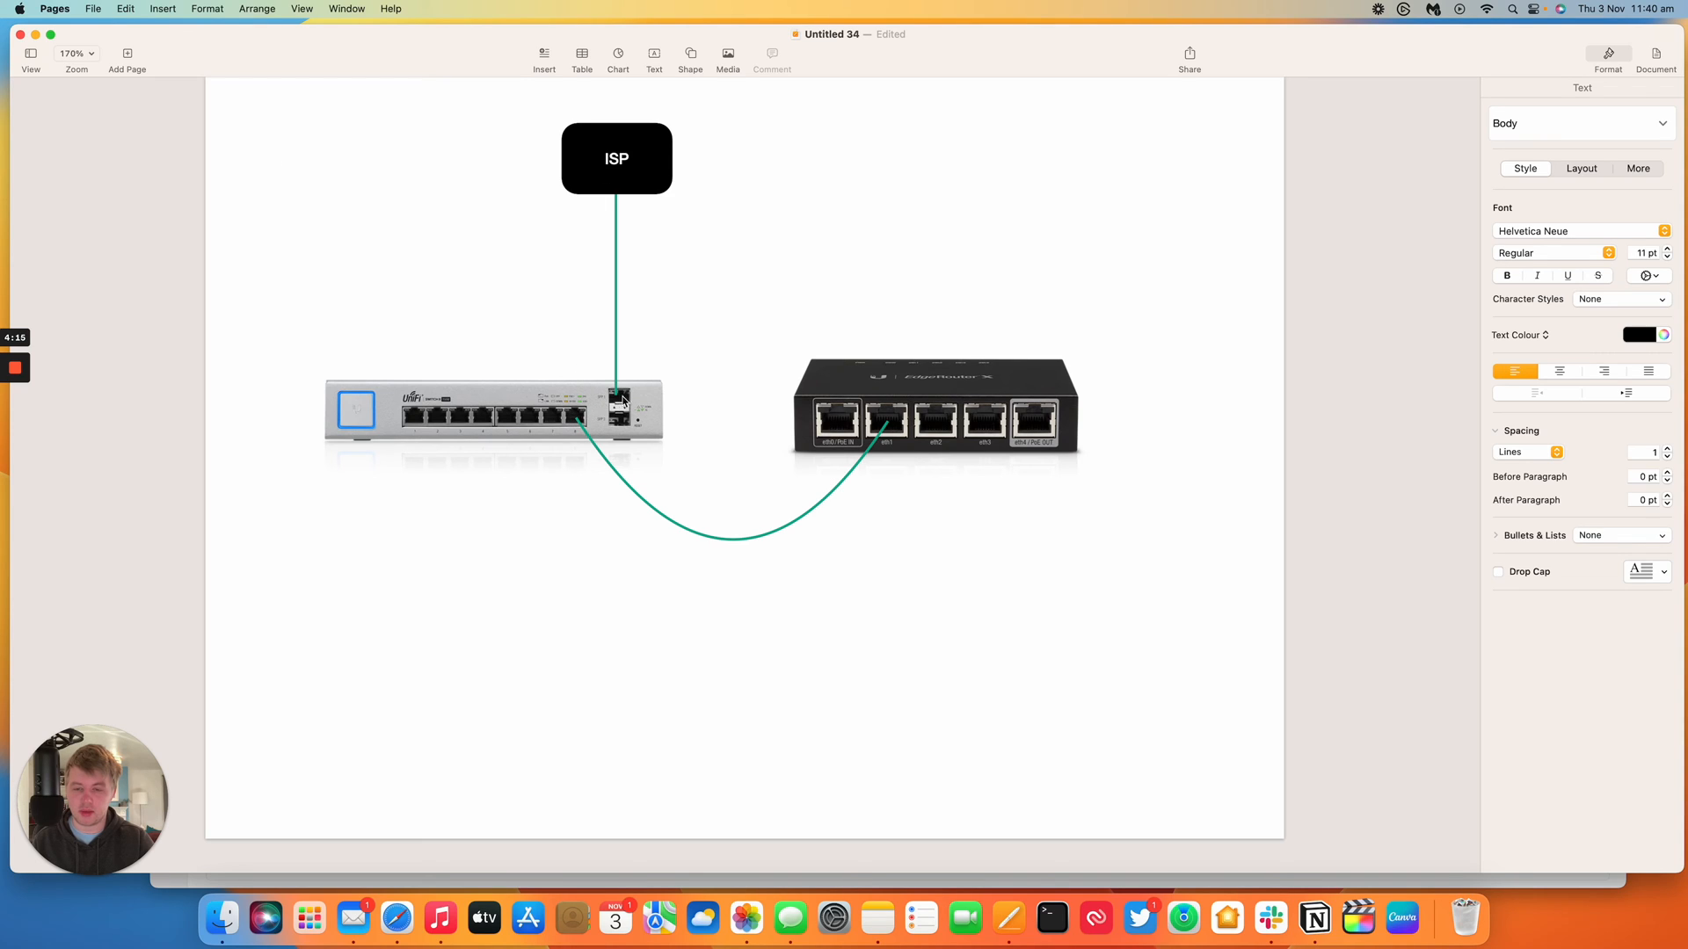
mouse_move(579, 427)
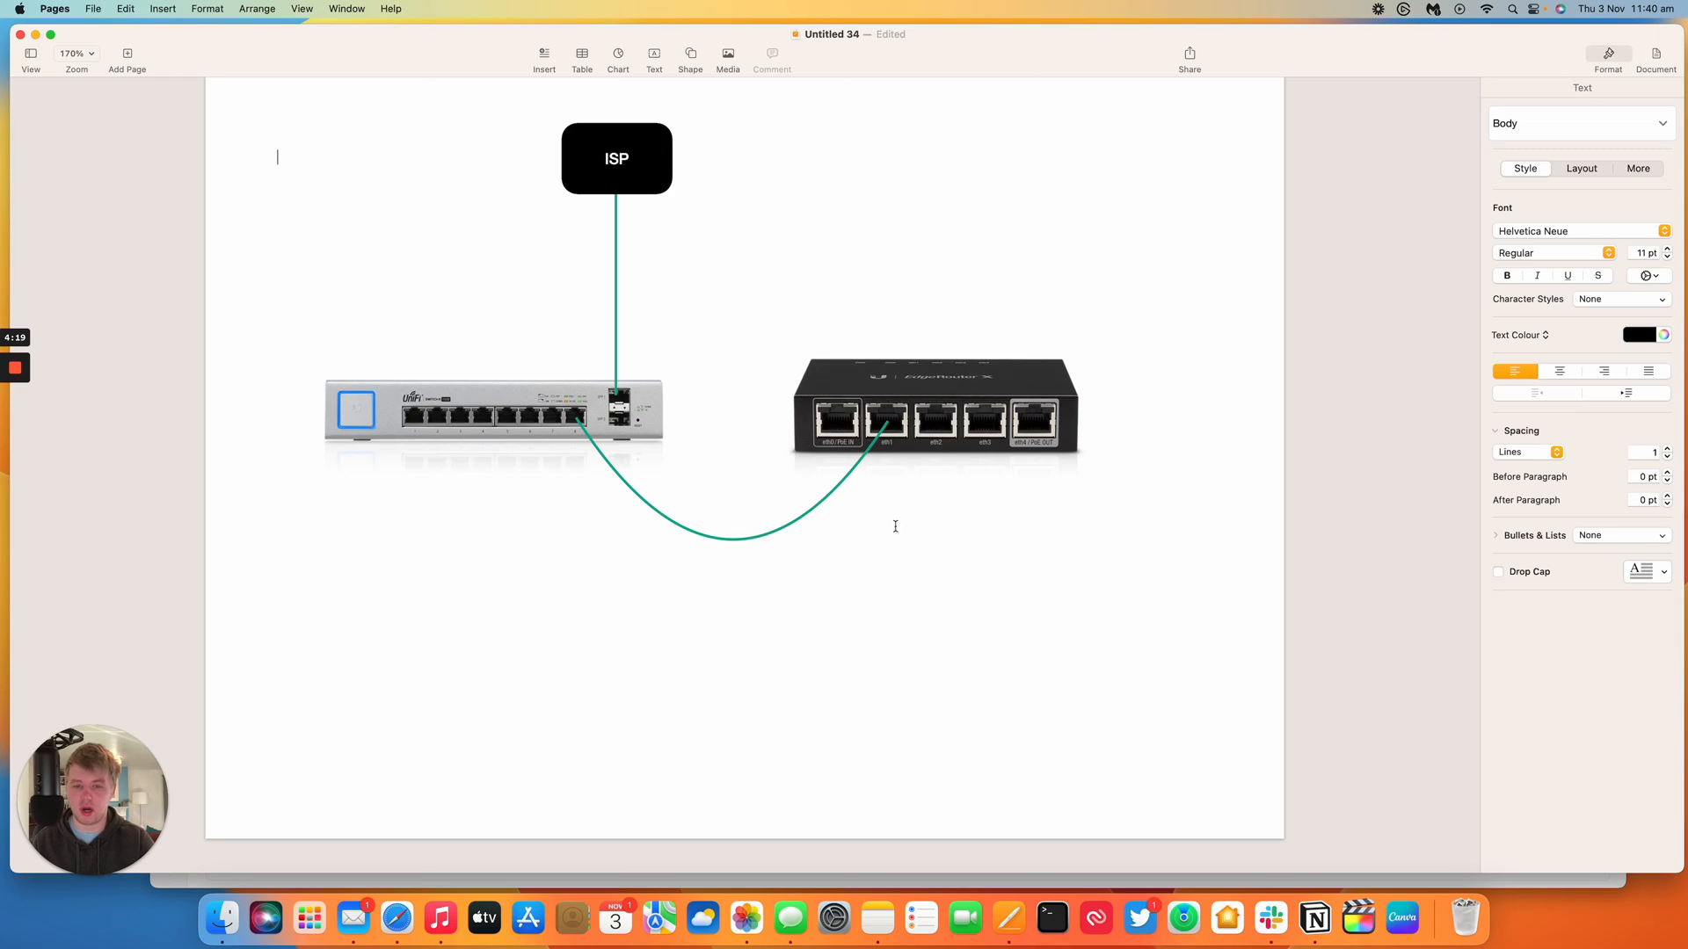
mouse_move(572, 410)
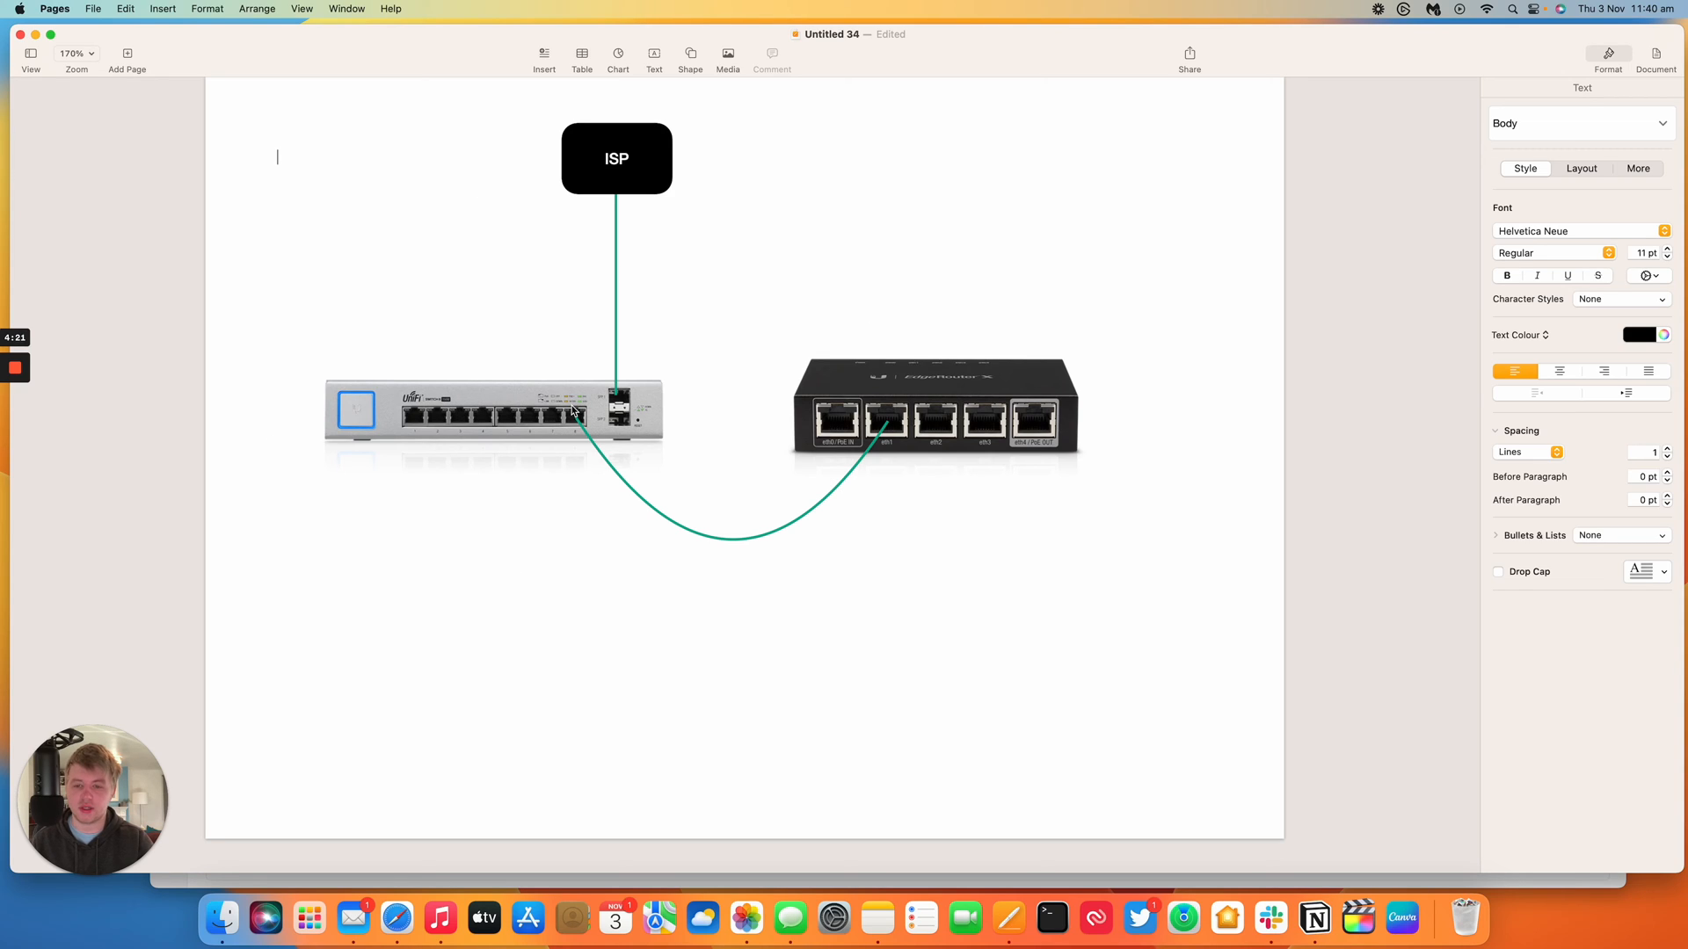